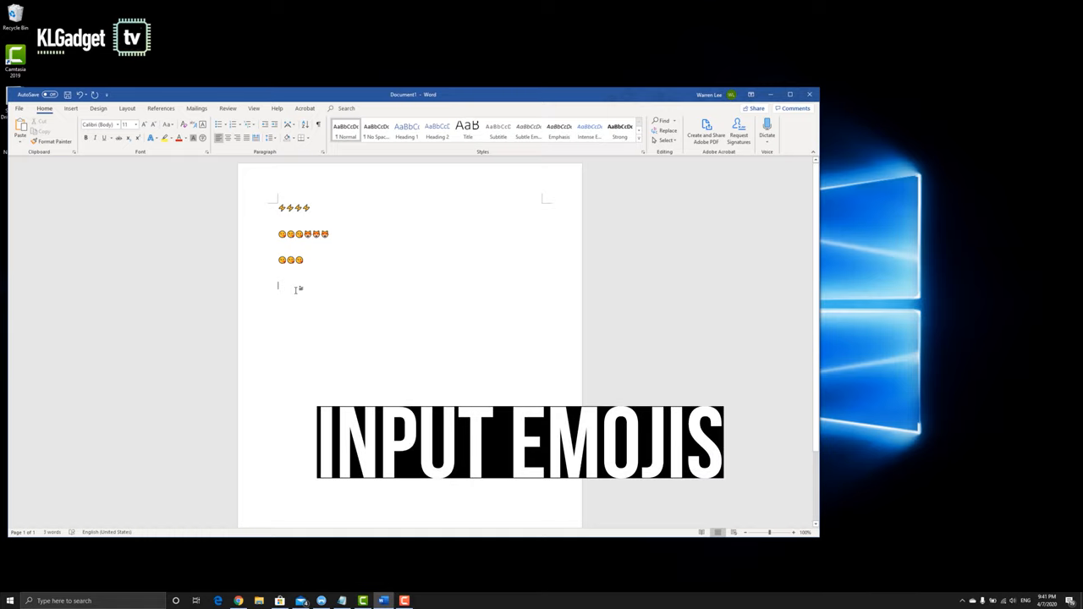
# Search the emoji panel for 'love' and insert a love emoji on line four.
pyautogui.press('Win+.')
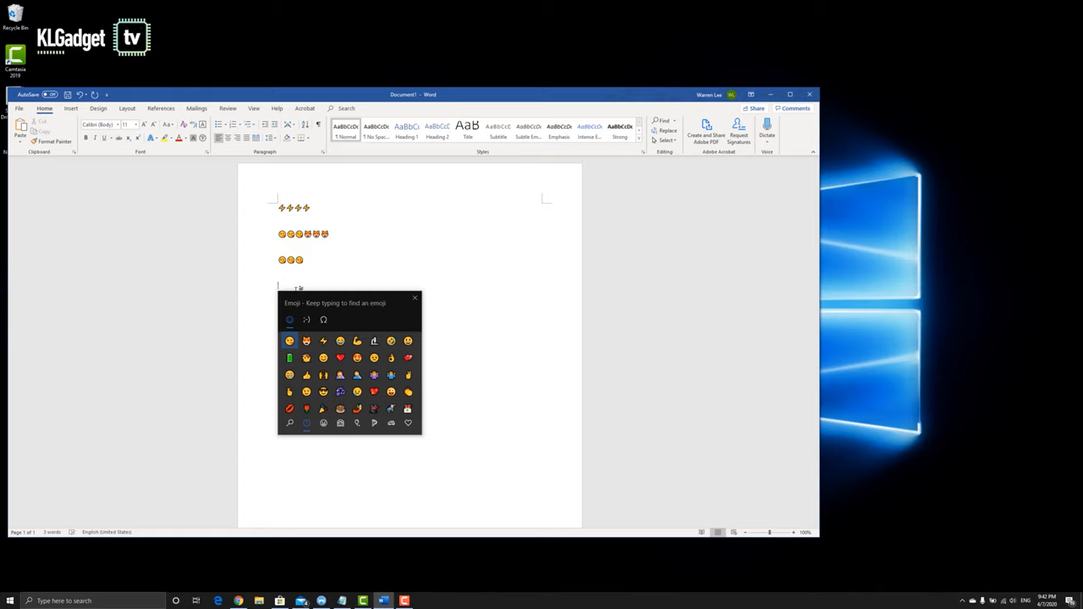
pyautogui.write('love')
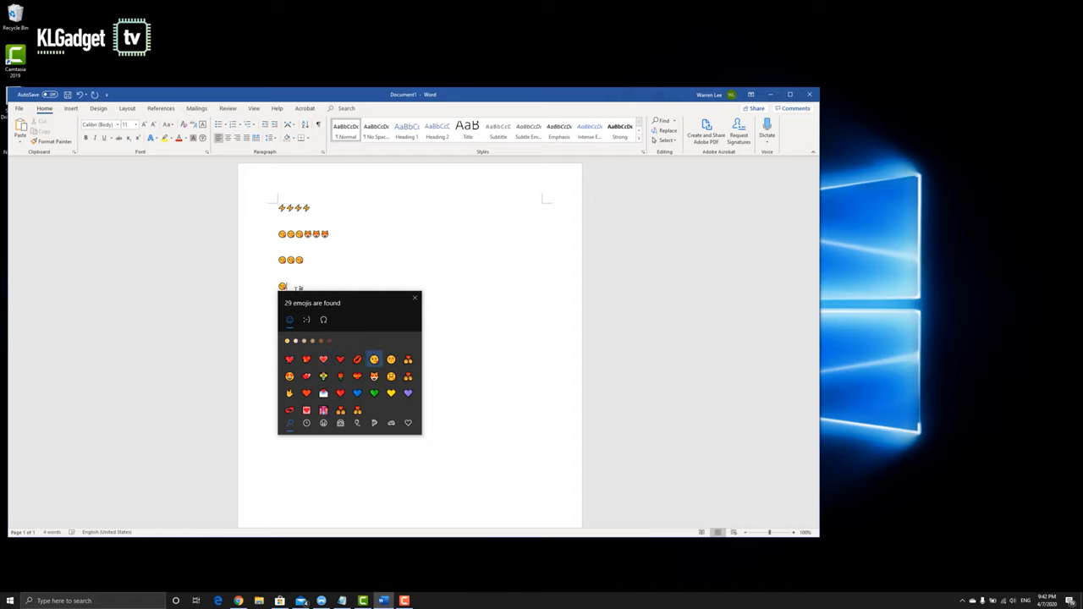
pyautogui.click(374, 359)
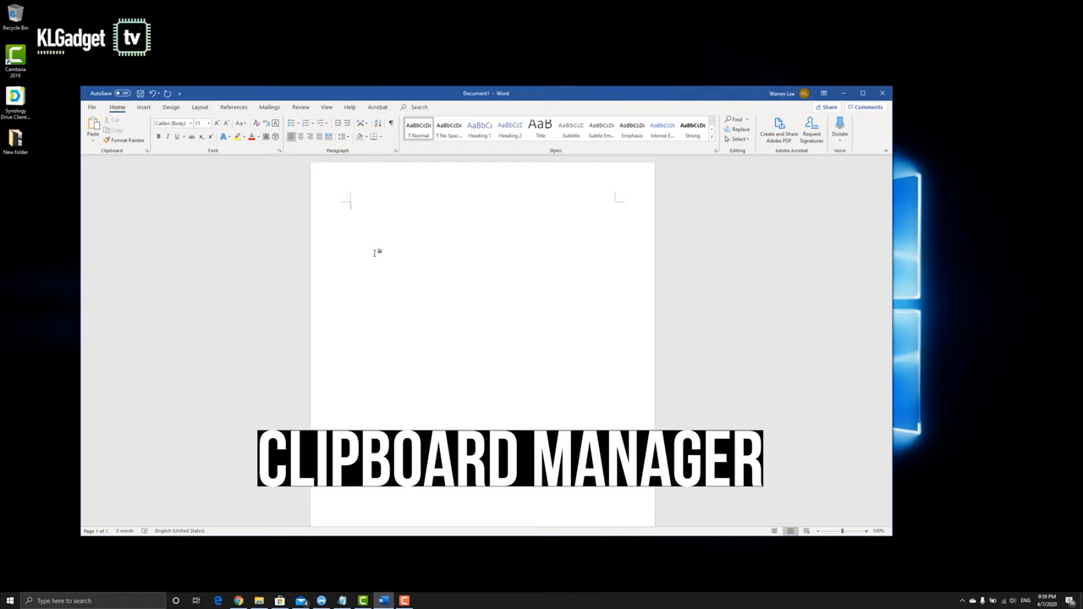
# Show the Win+V clipboard history over the blank document and pick an entry.
pyautogui.press('Win+V')
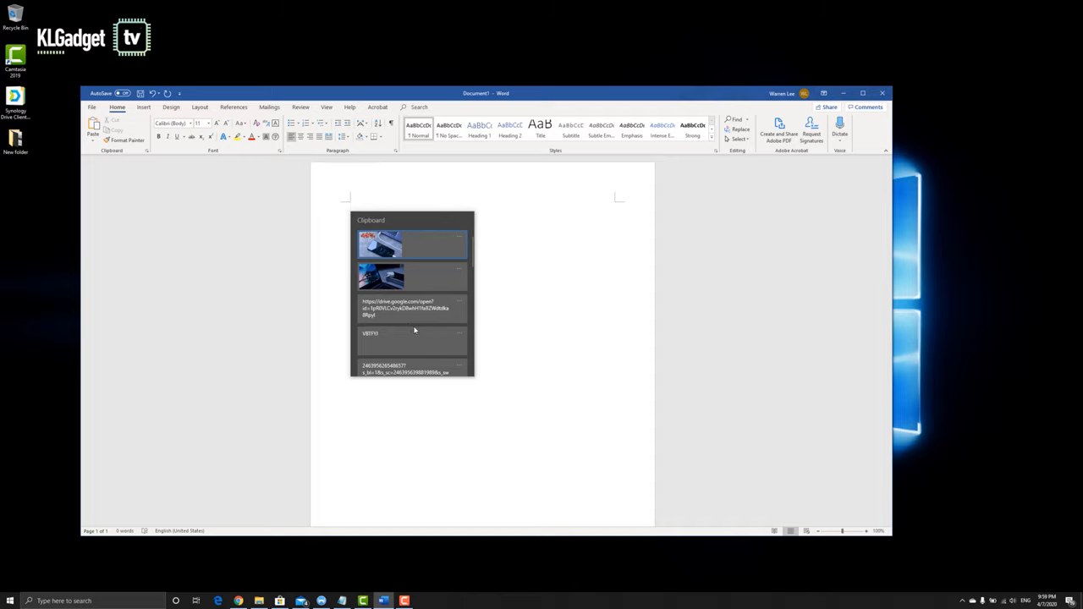
pyautogui.click(411, 246)
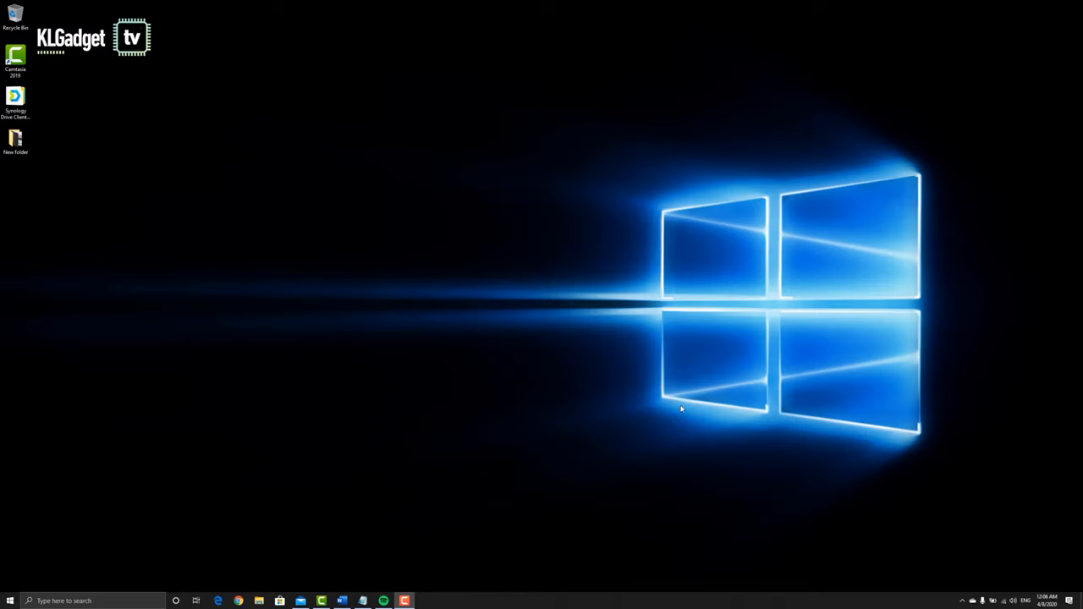
pyautogui.moveTo(594, 379)
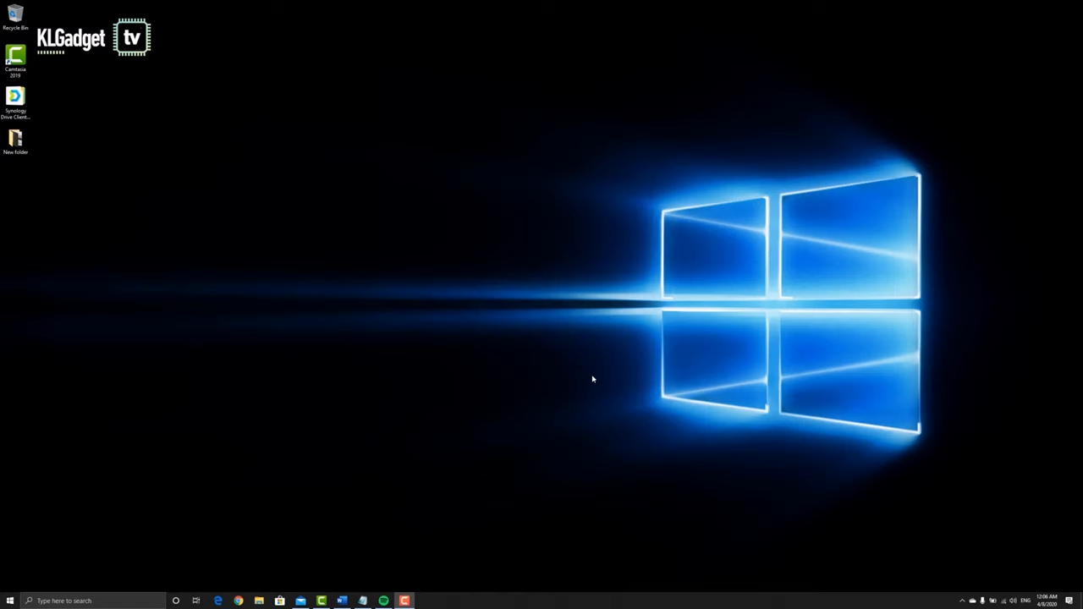
pyautogui.moveTo(43, 183)
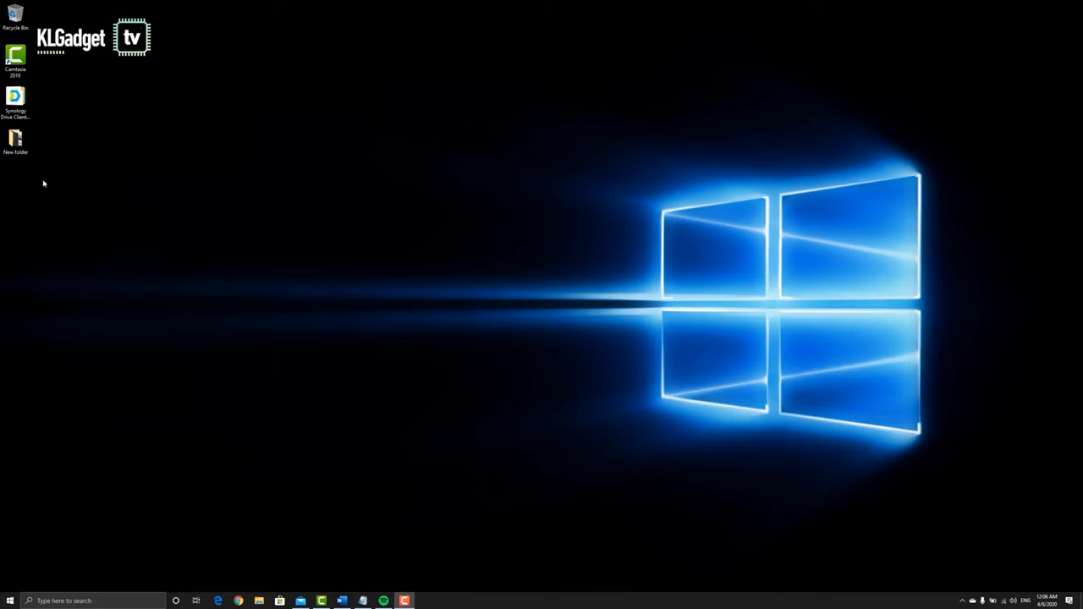
pyautogui.moveTo(248, 582)
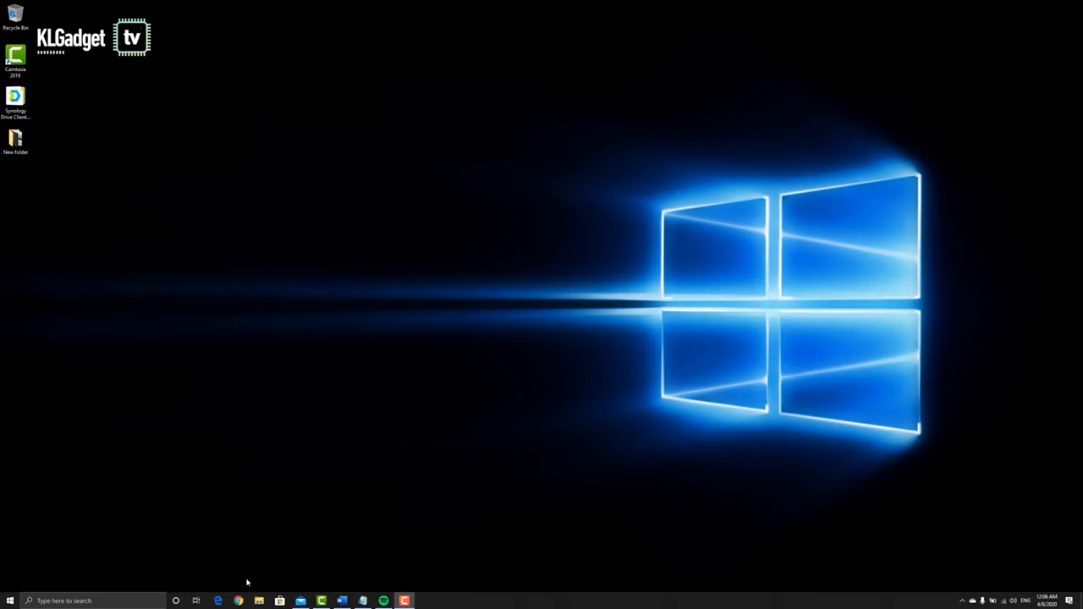
pyautogui.moveTo(515, 80)
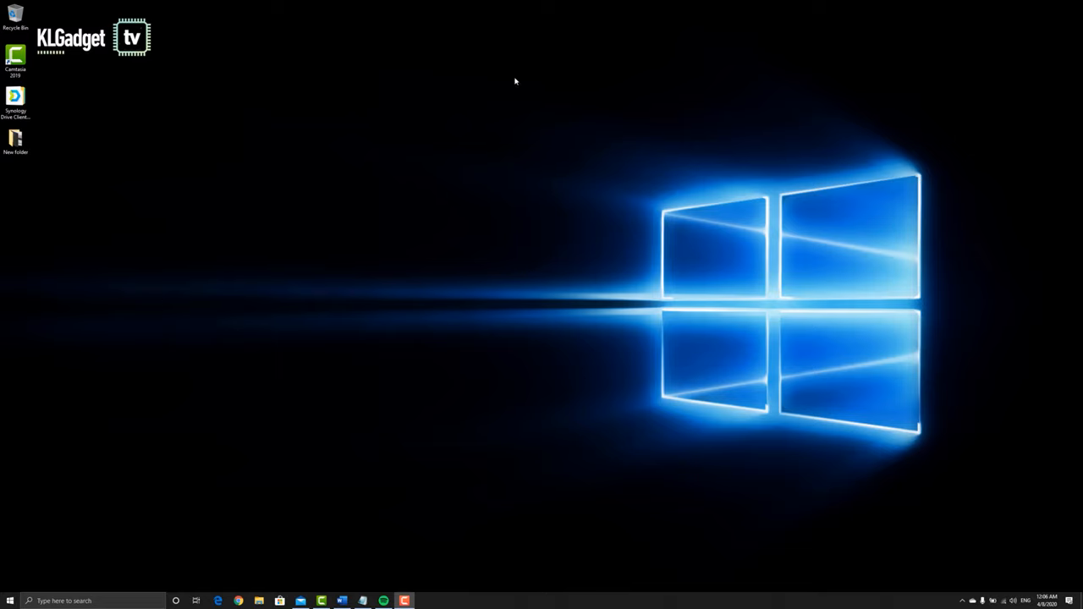
pyautogui.moveTo(155, 322)
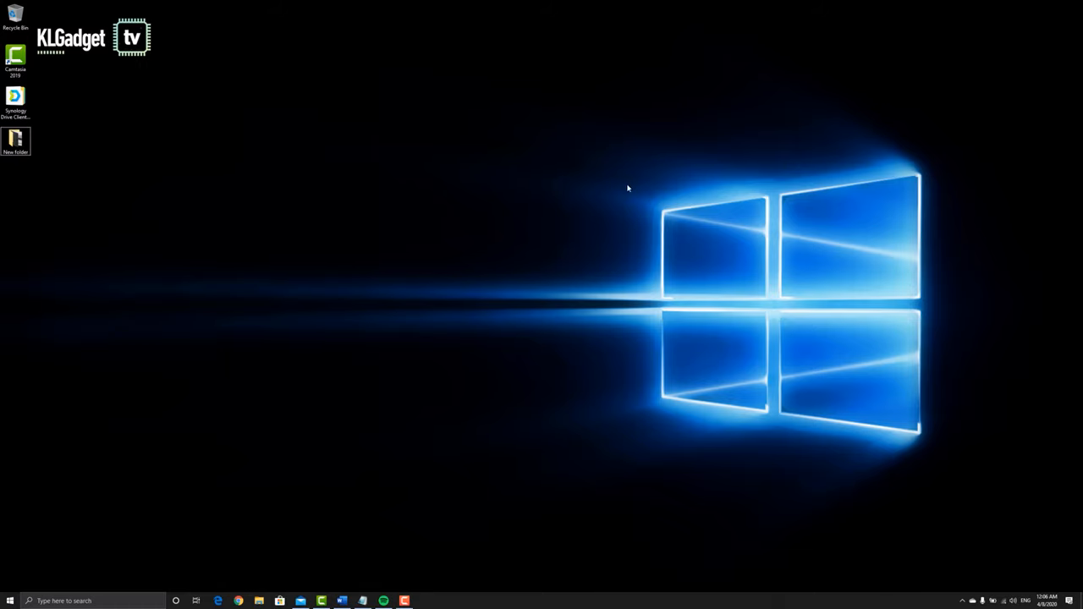
pyautogui.moveTo(282, 492)
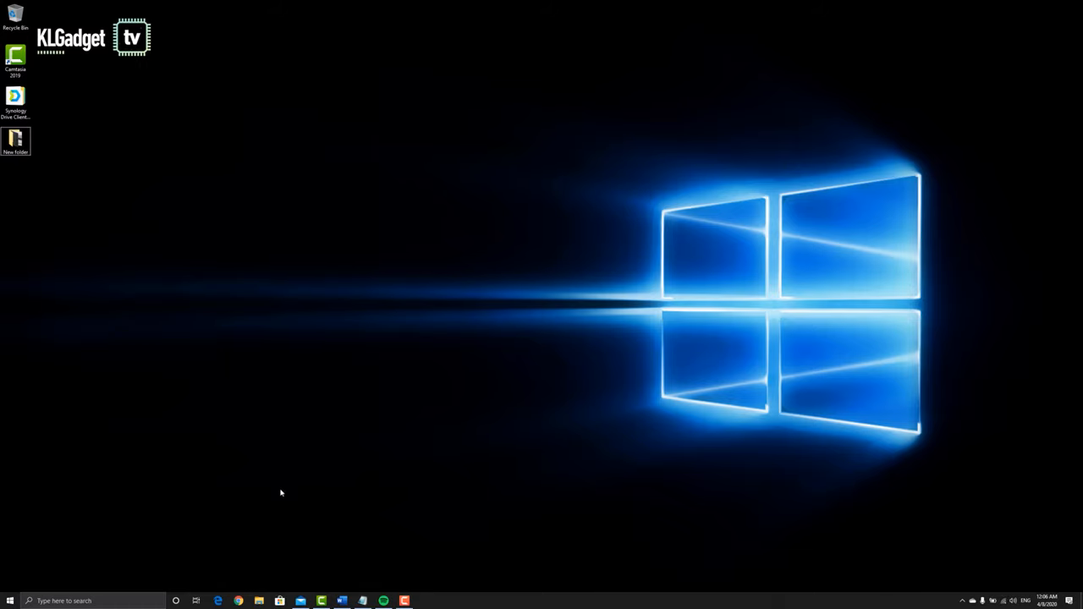
pyautogui.moveTo(534, 601)
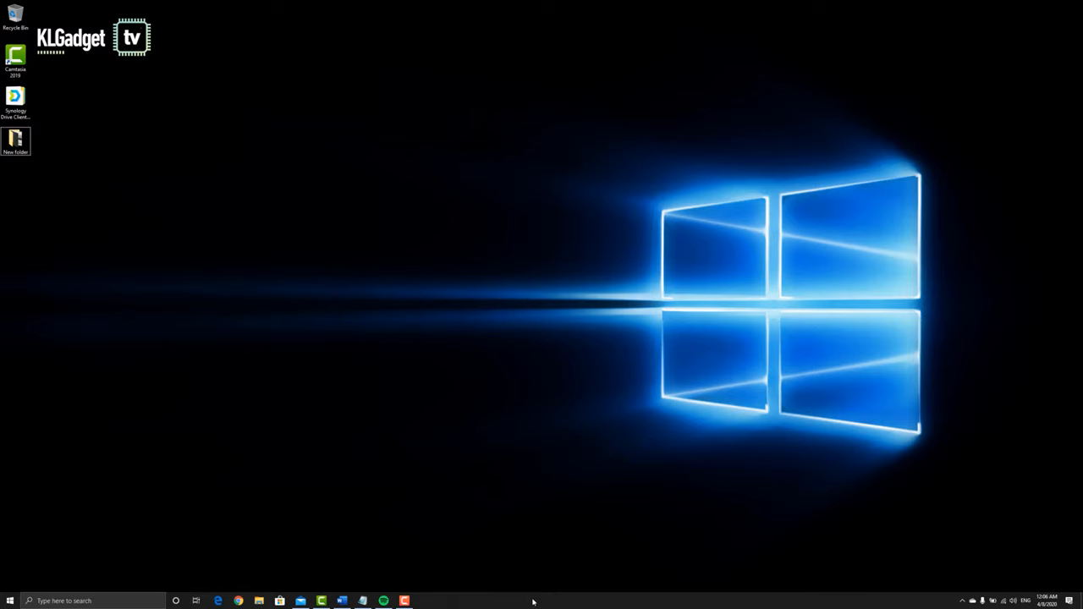
pyautogui.moveTo(560, 217)
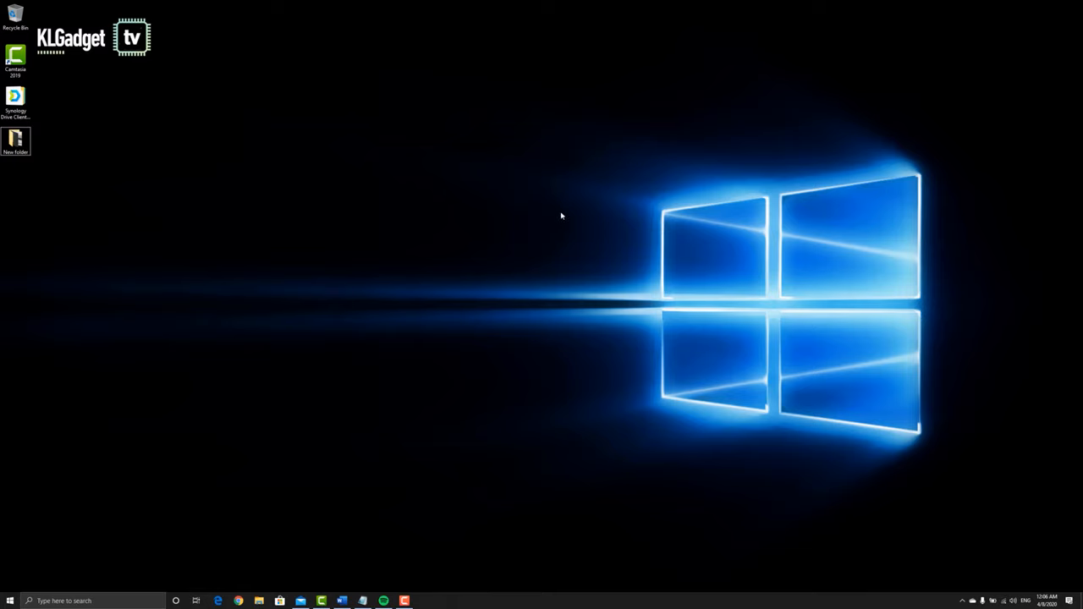
pyautogui.moveTo(545, 217)
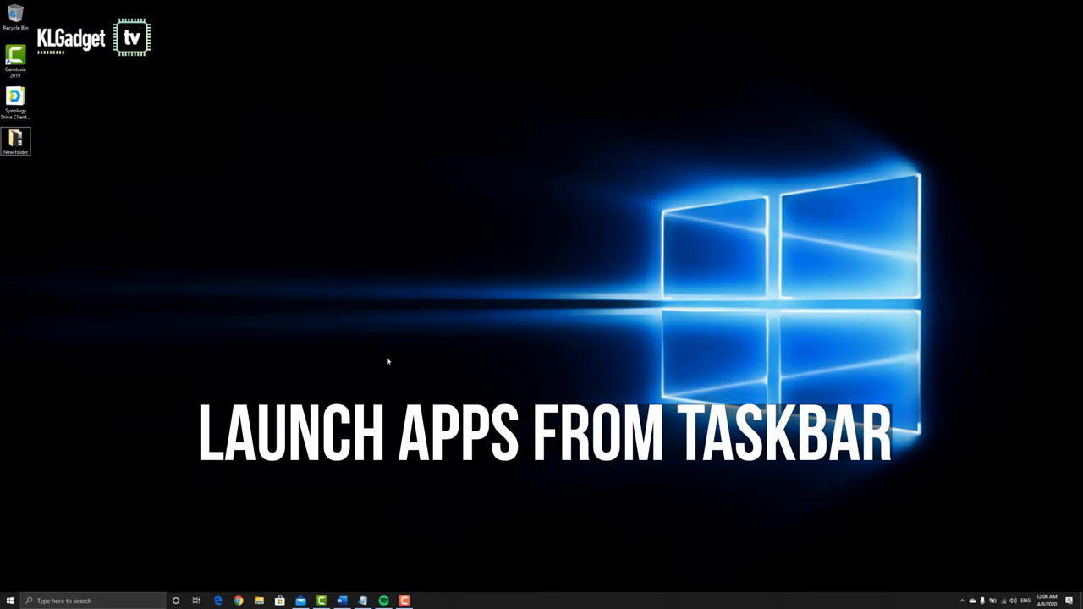
pyautogui.moveTo(537, 379)
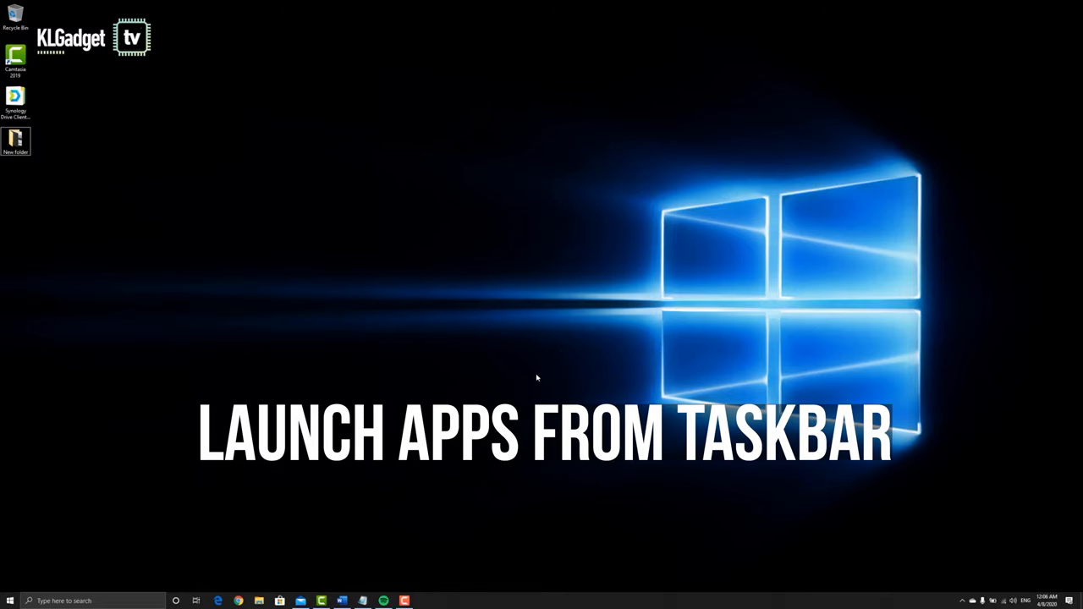
pyautogui.moveTo(442, 346)
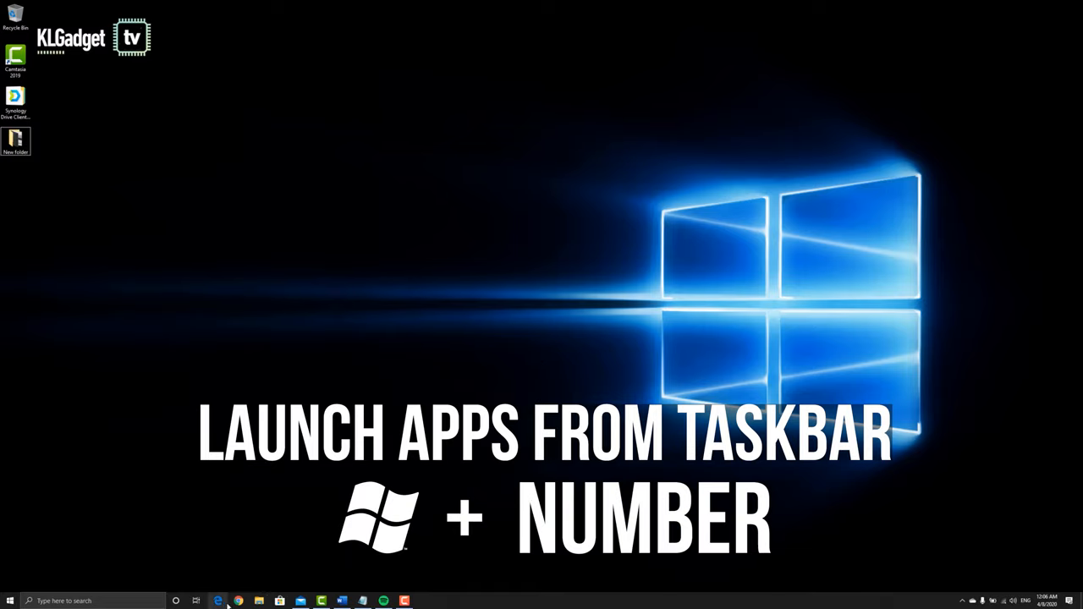
pyautogui.moveTo(322, 601)
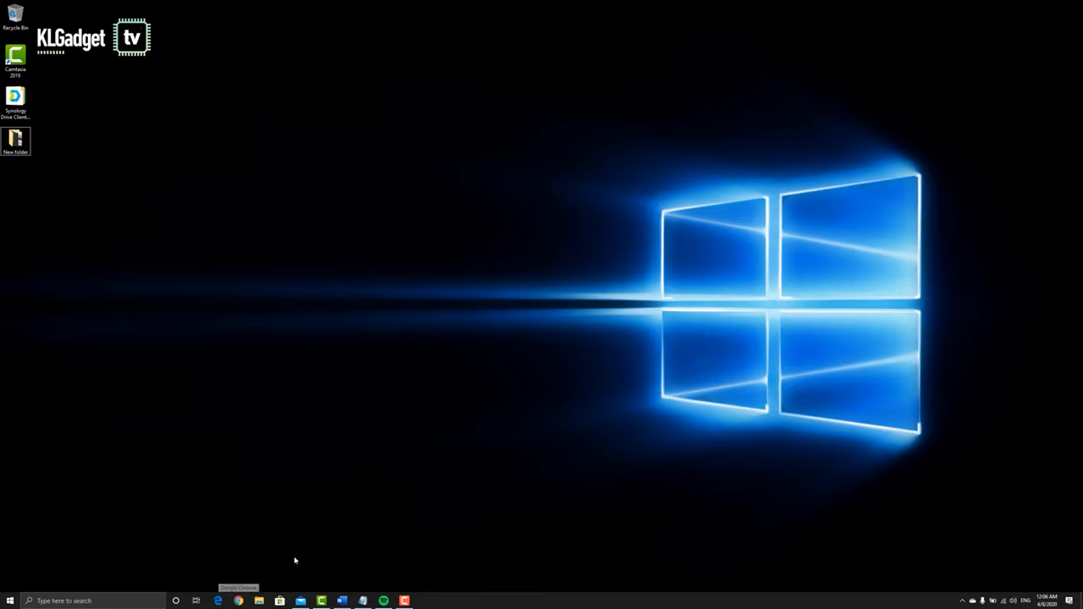
pyautogui.moveTo(376, 453)
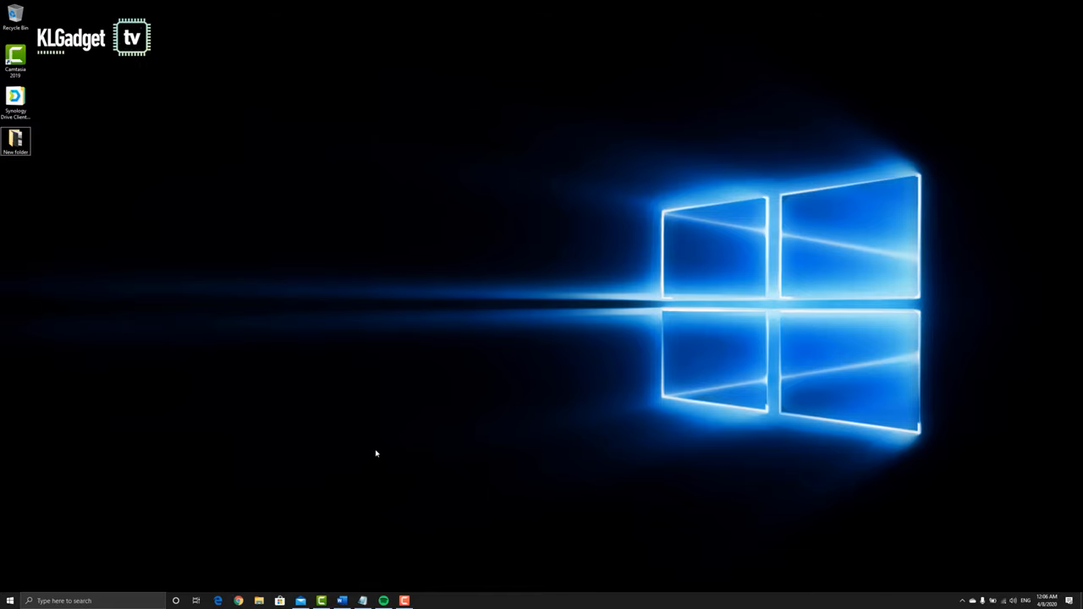
# Launch Chrome, File Explorer and the Microsoft Store with Win+2, Win+E and Win+5.
pyautogui.press('Win+2')
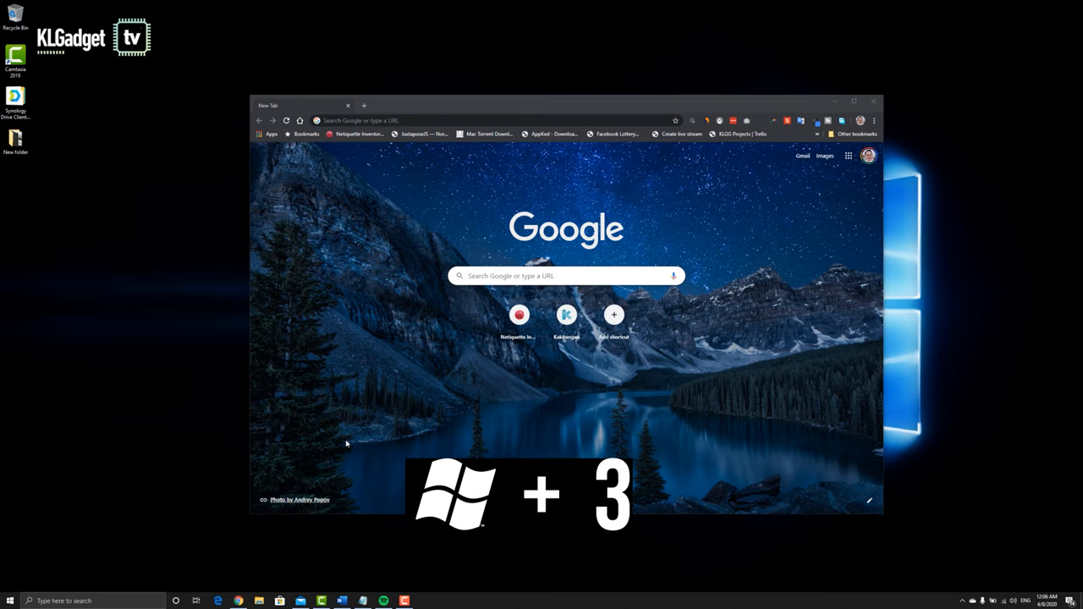
pyautogui.press('Win+E')
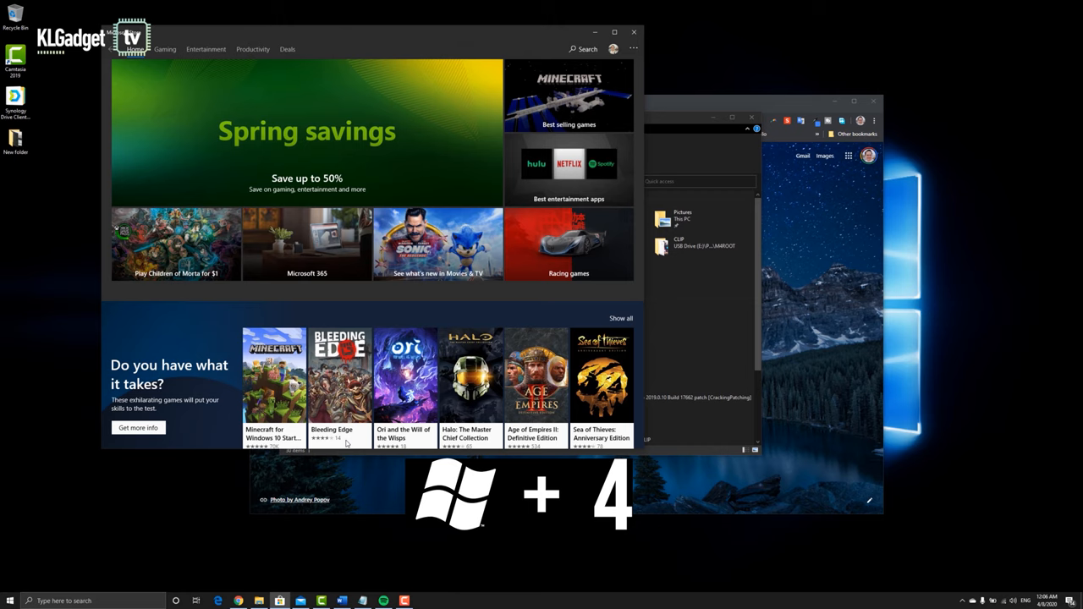
pyautogui.press('Win+5')
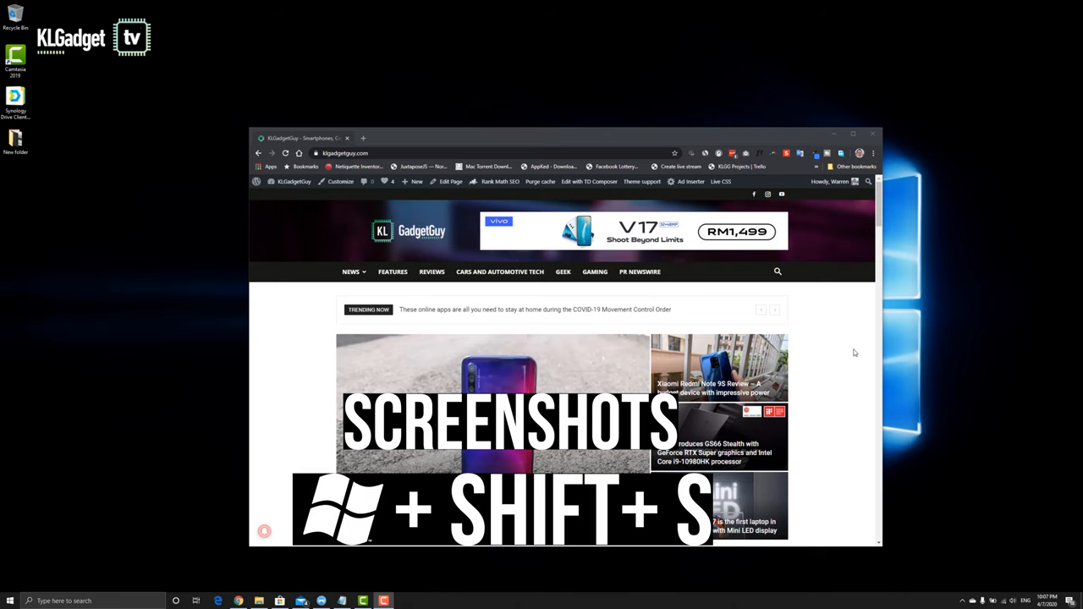
# Take a window snip of the Chrome KLGadgetGuy page with Win+Shift+S.
pyautogui.press('Win+Shift+S')
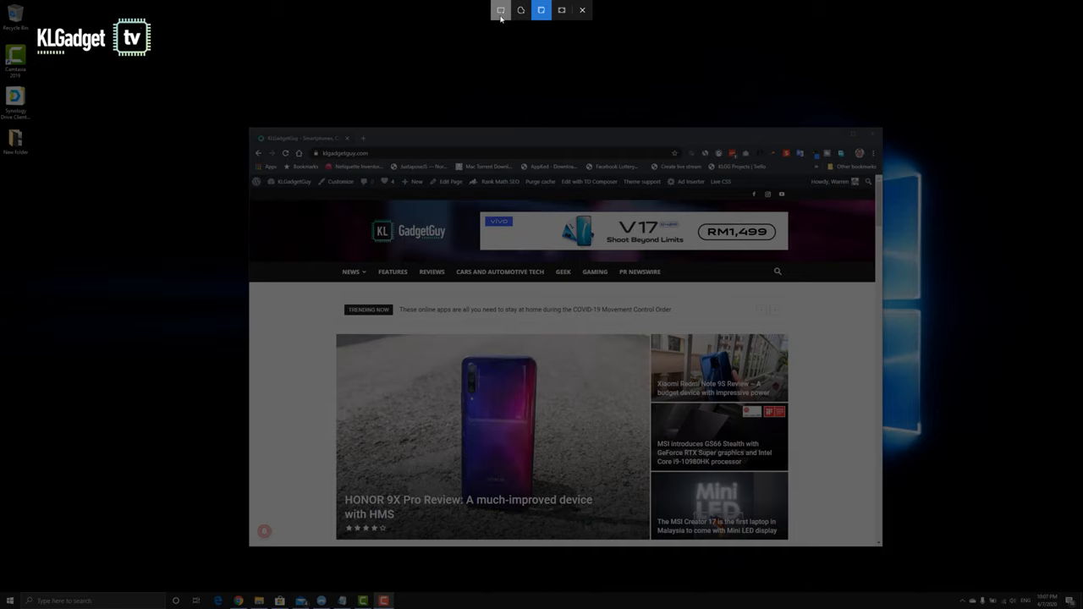
pyautogui.moveTo(500, 11)
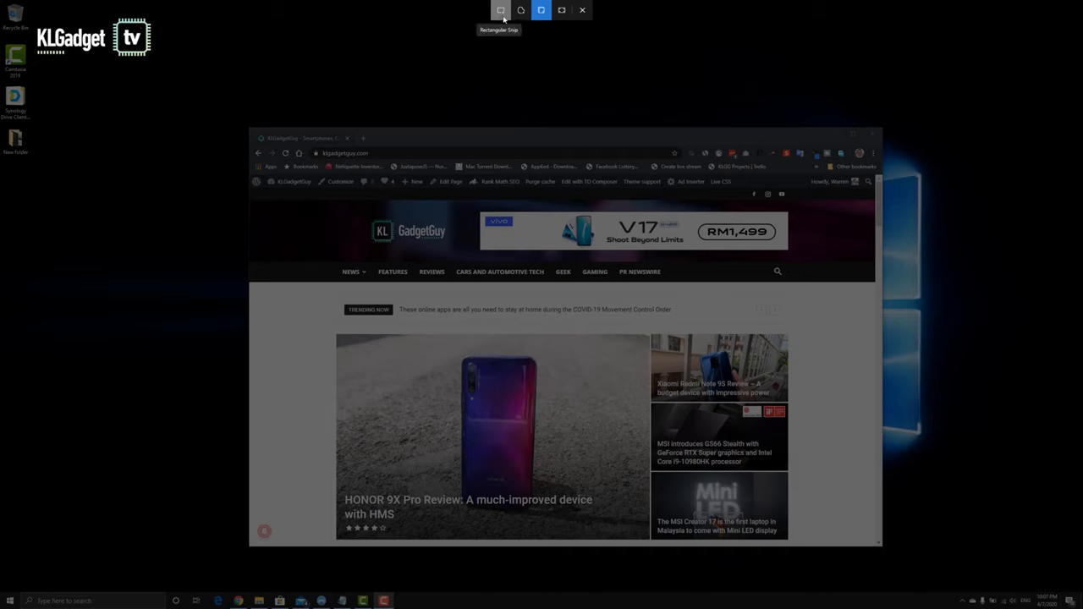
pyautogui.moveTo(541, 10)
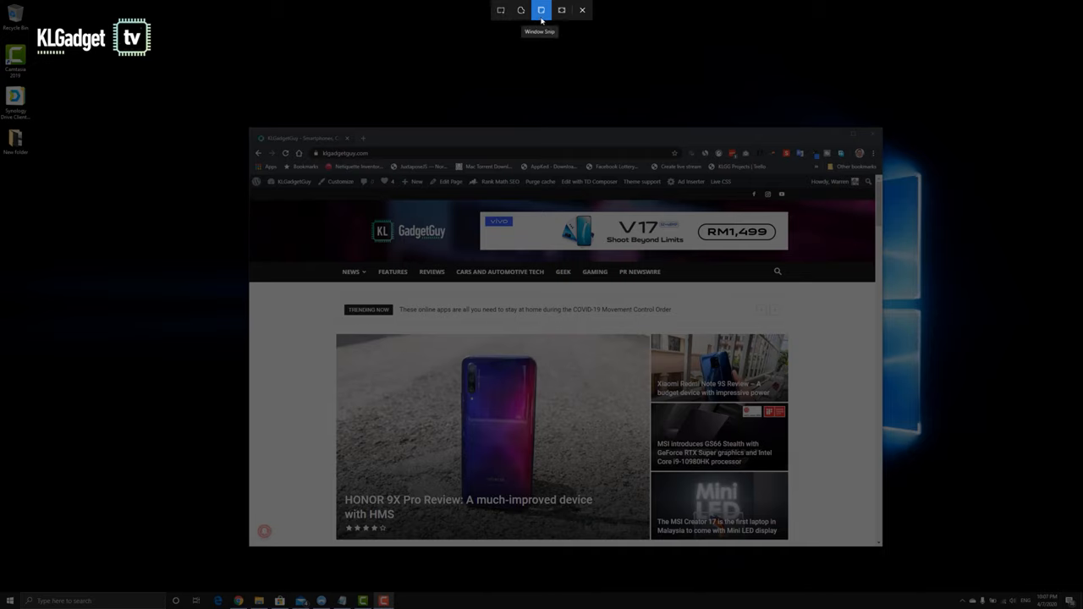
pyautogui.moveTo(561, 10)
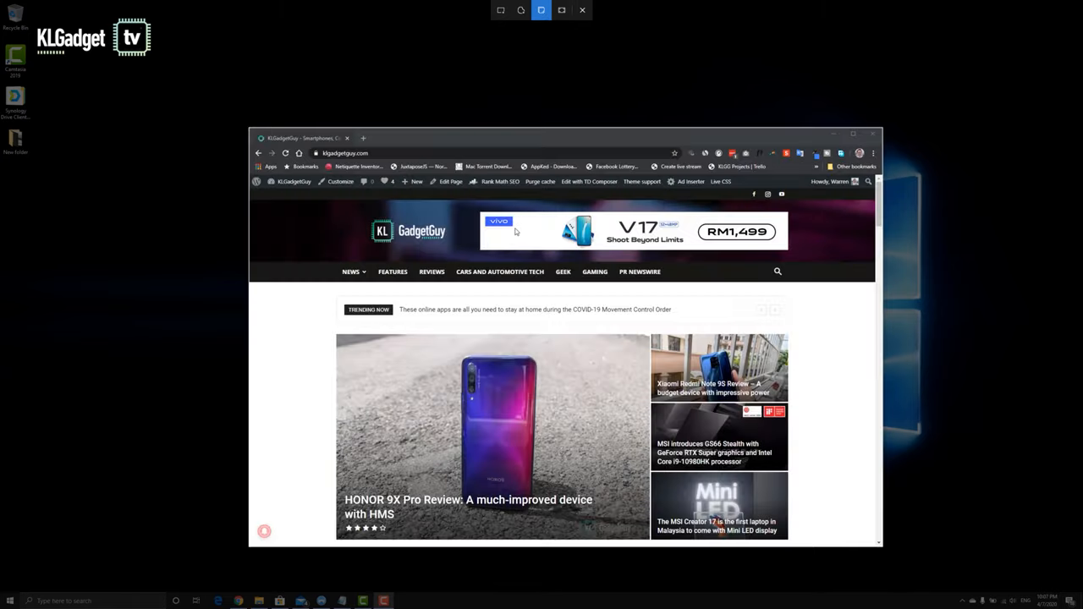
pyautogui.moveTo(550, 259)
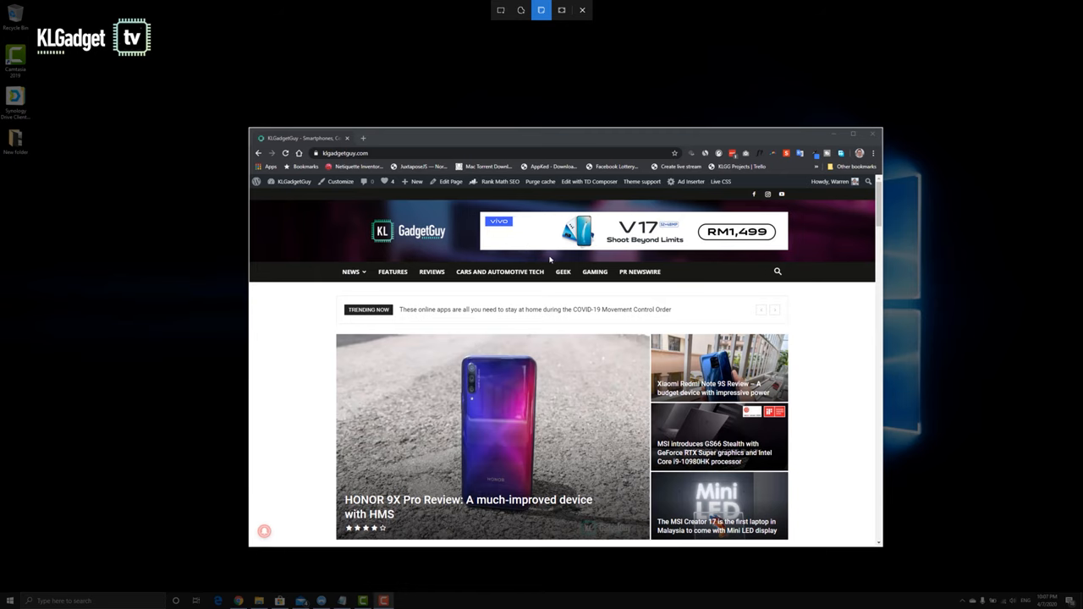
pyautogui.click(545, 9)
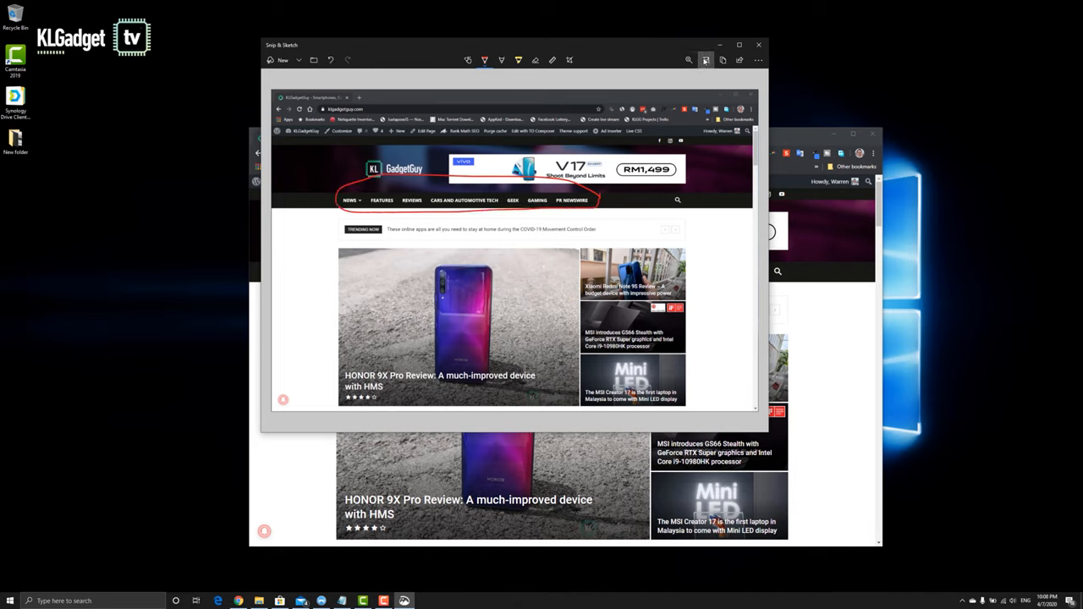
# Open the Save As dialog to save the annotated capture as a JPG.
pyautogui.click(707, 57)
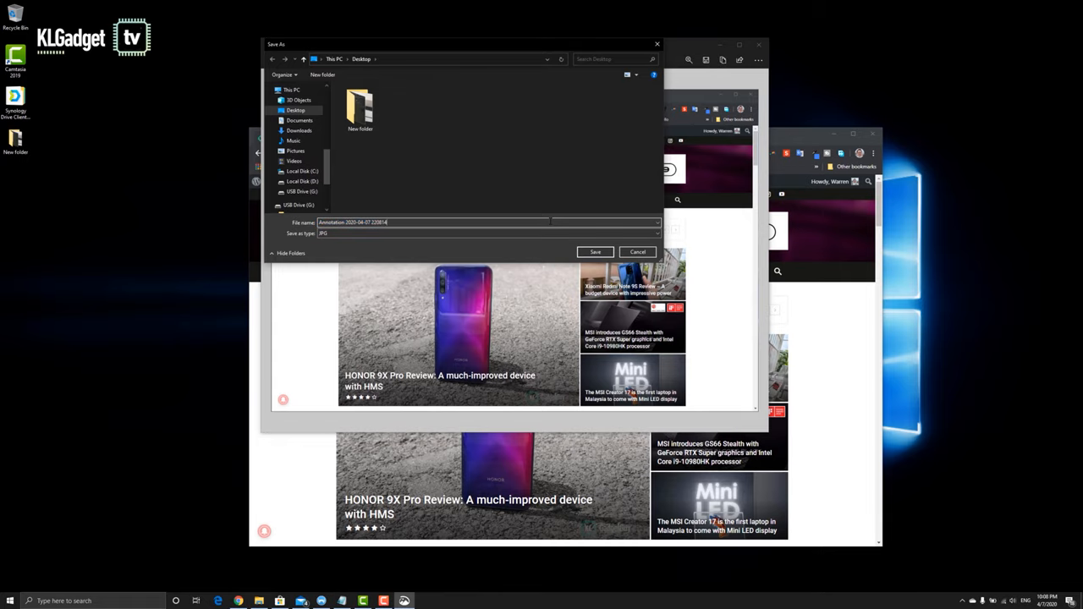
pyautogui.moveTo(585, 231)
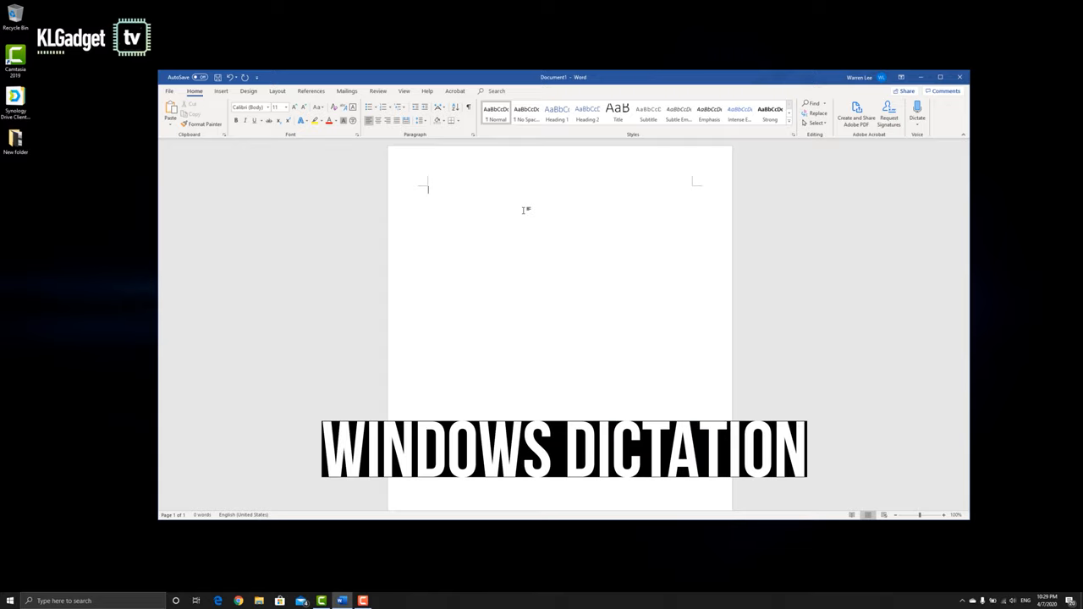
# Dictate 'hey guys, how are you doing… video of Windows 10 and teaching you guys how to'.
pyautogui.press('Win+H')
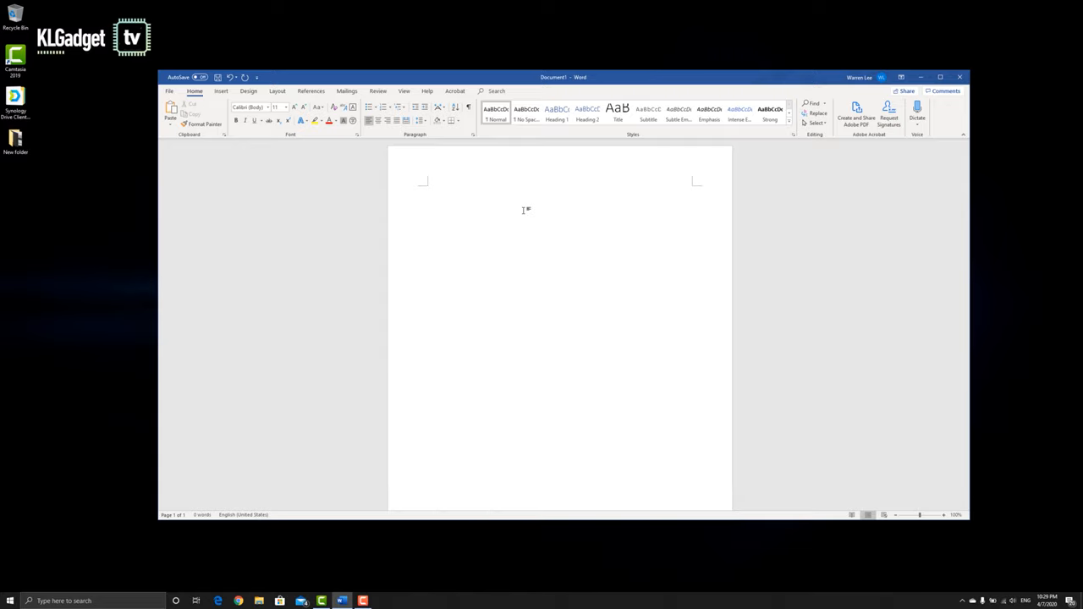
pyautogui.click(916, 110)
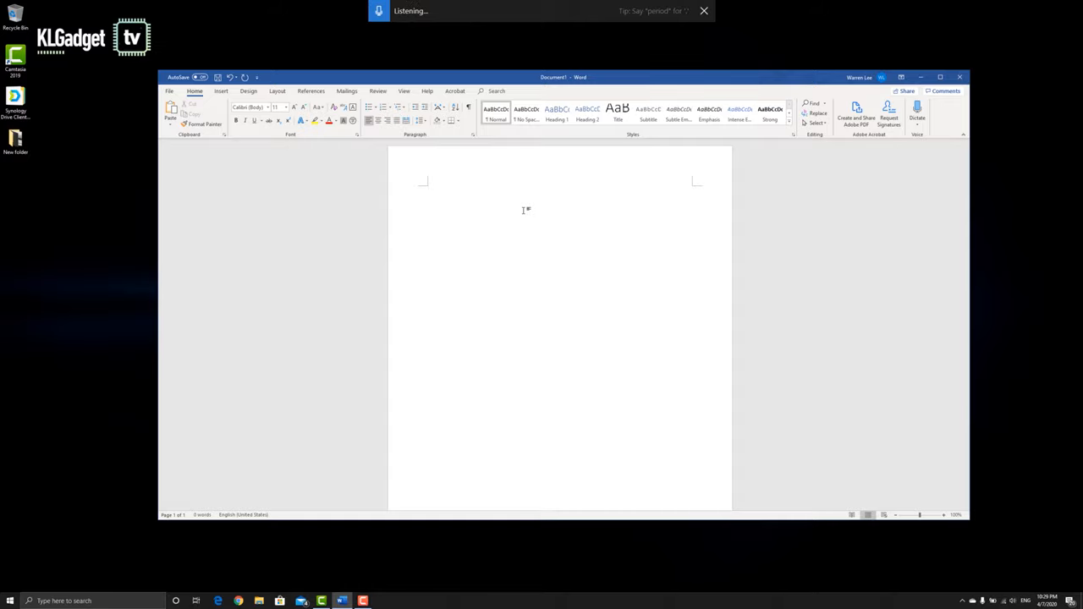
pyautogui.write('hey guys')
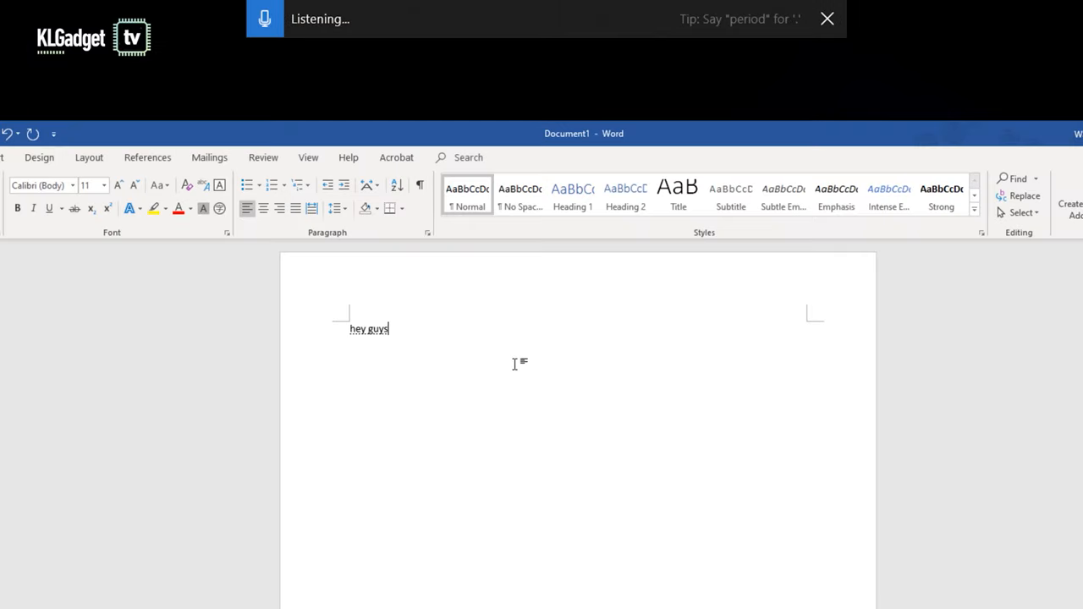
pyautogui.write('how are you doing? my name is warren lee and I am doing a')
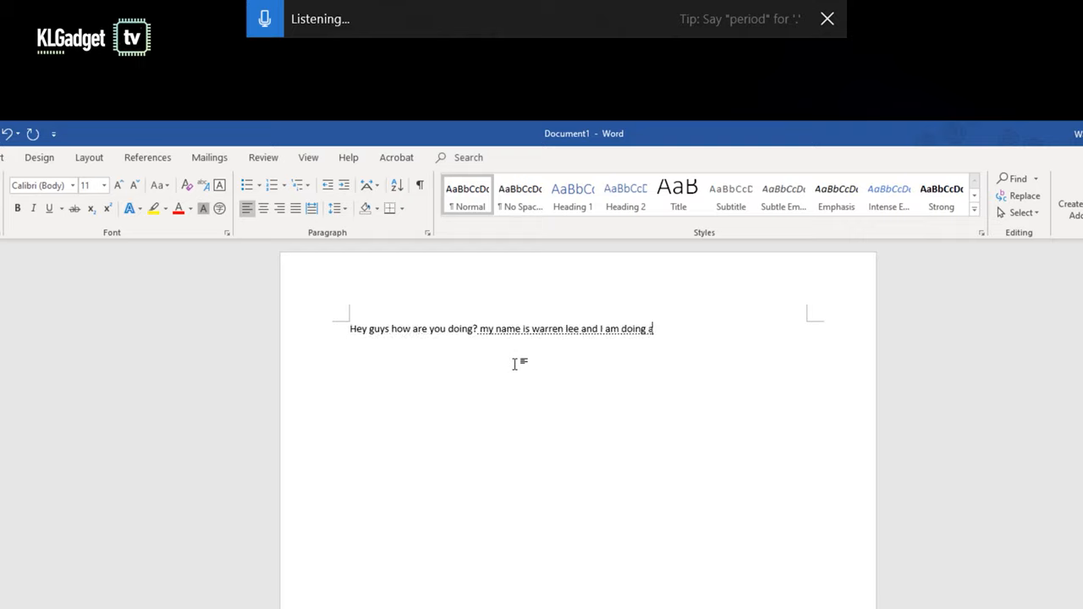
pyautogui.write('video of windows')
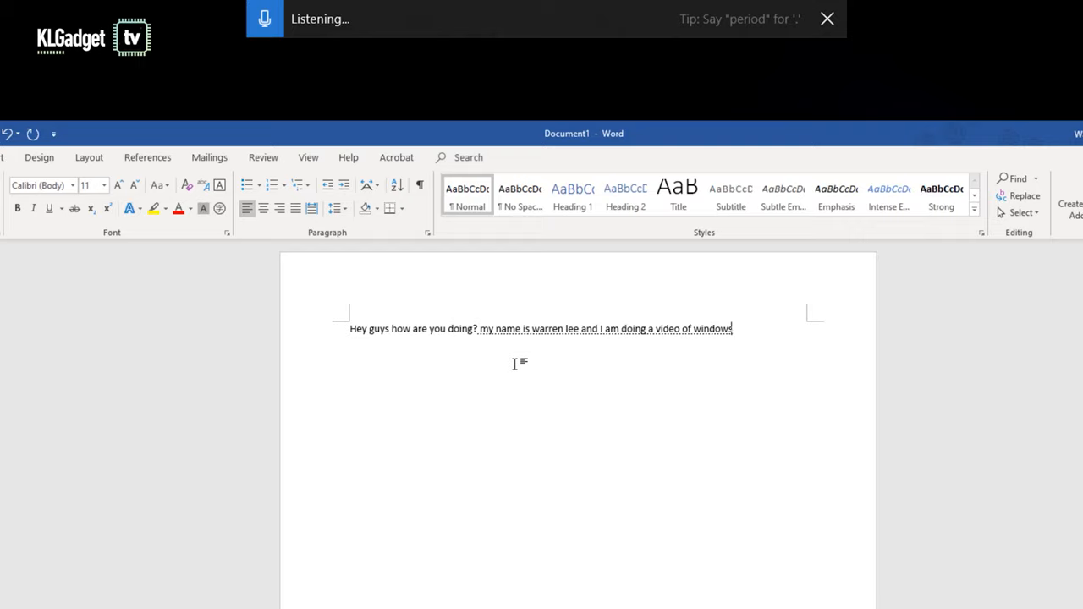
pyautogui.write('10 and teaching')
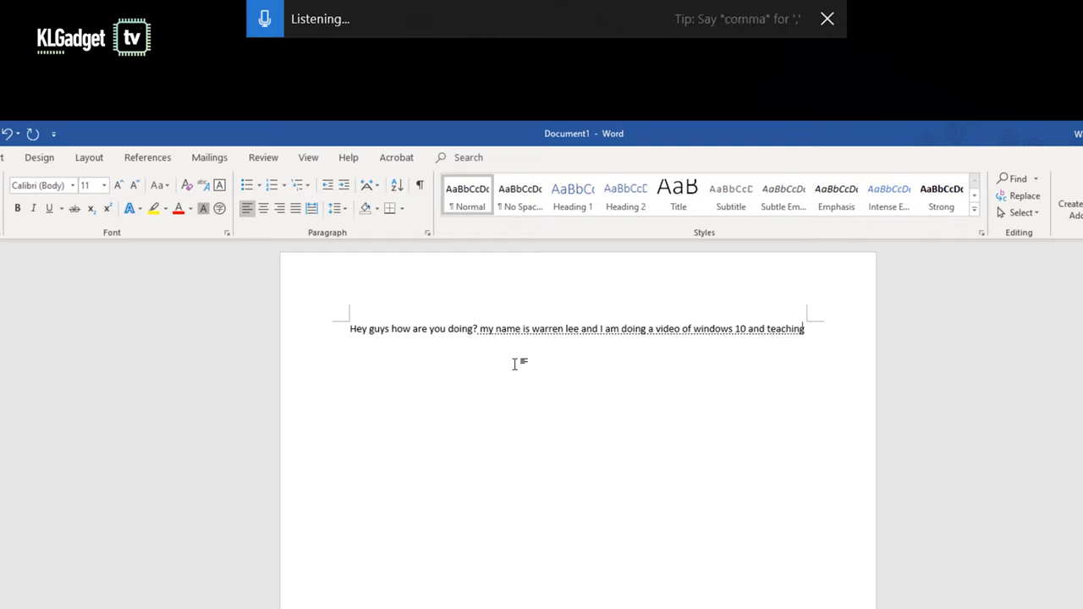
pyautogui.write('you guys how to')
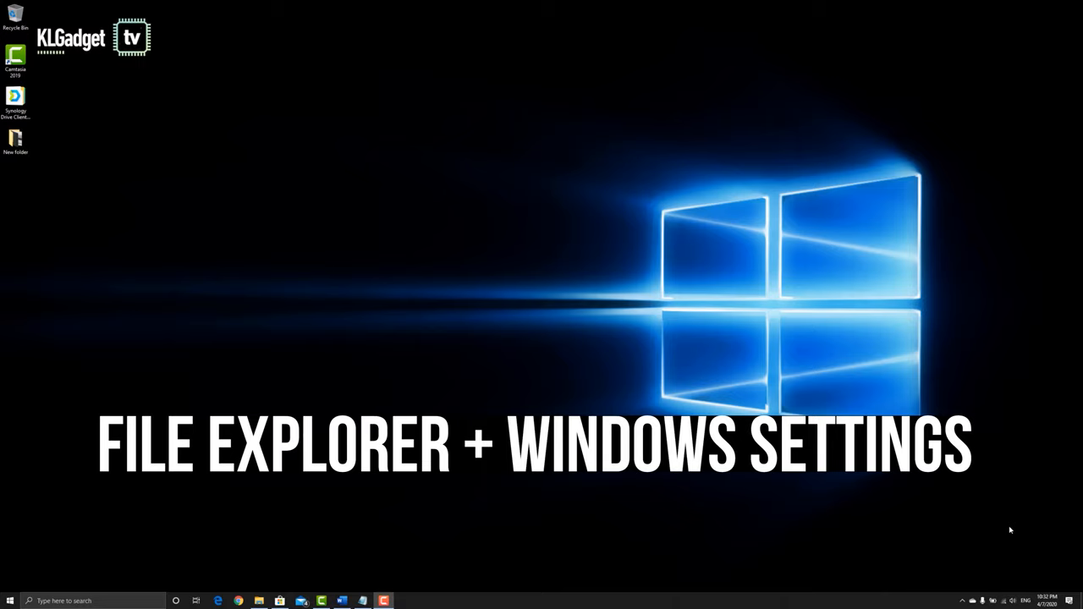
# Open a File Explorer window at Quick access using Win+E.
pyautogui.press('Win+E')
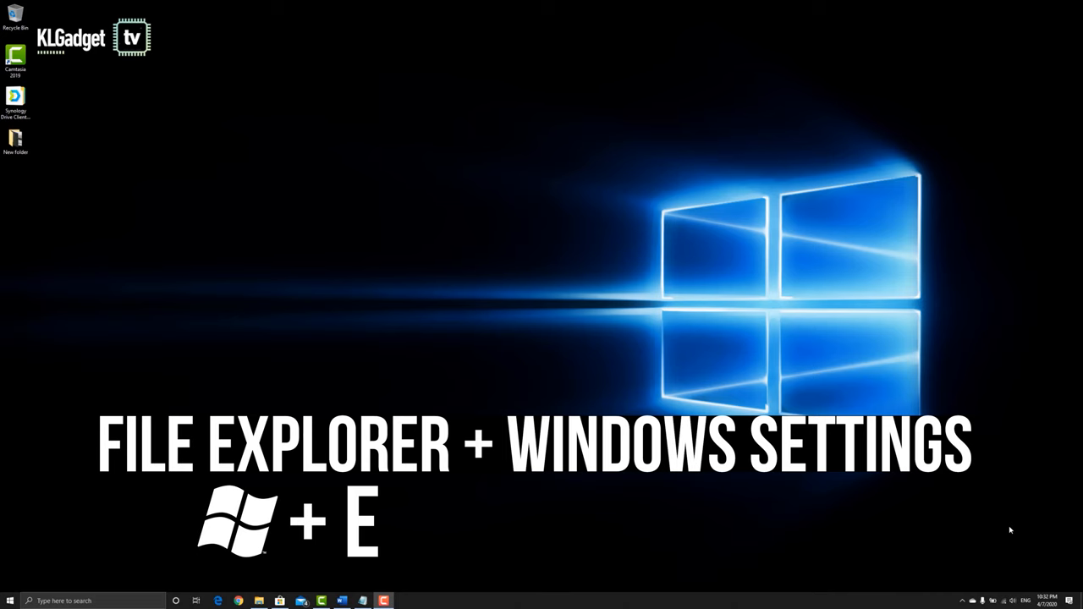
pyautogui.press('Win+E')
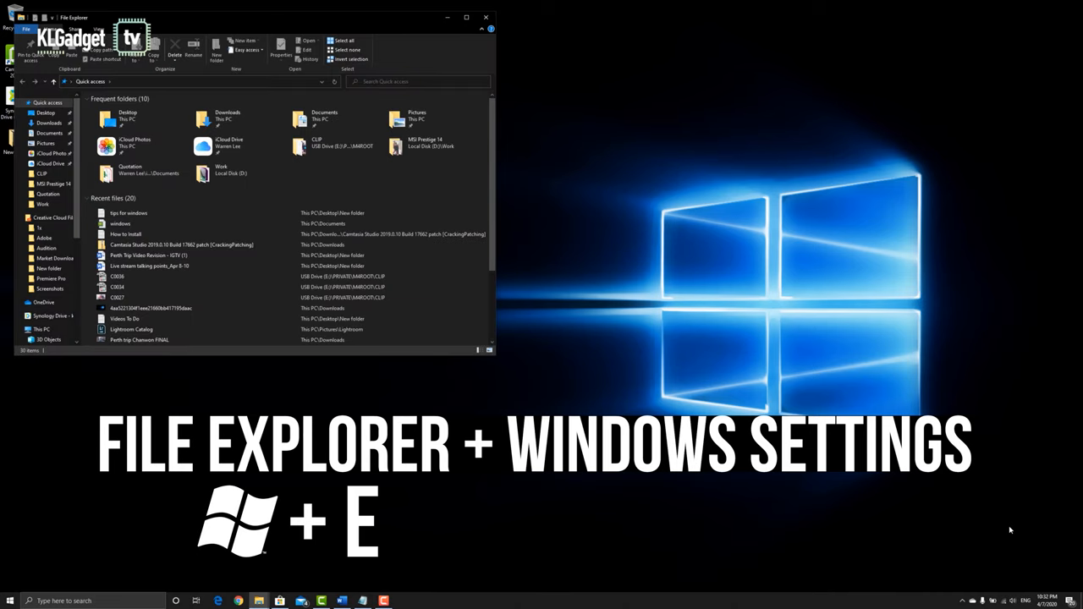
pyautogui.press('Win+I')
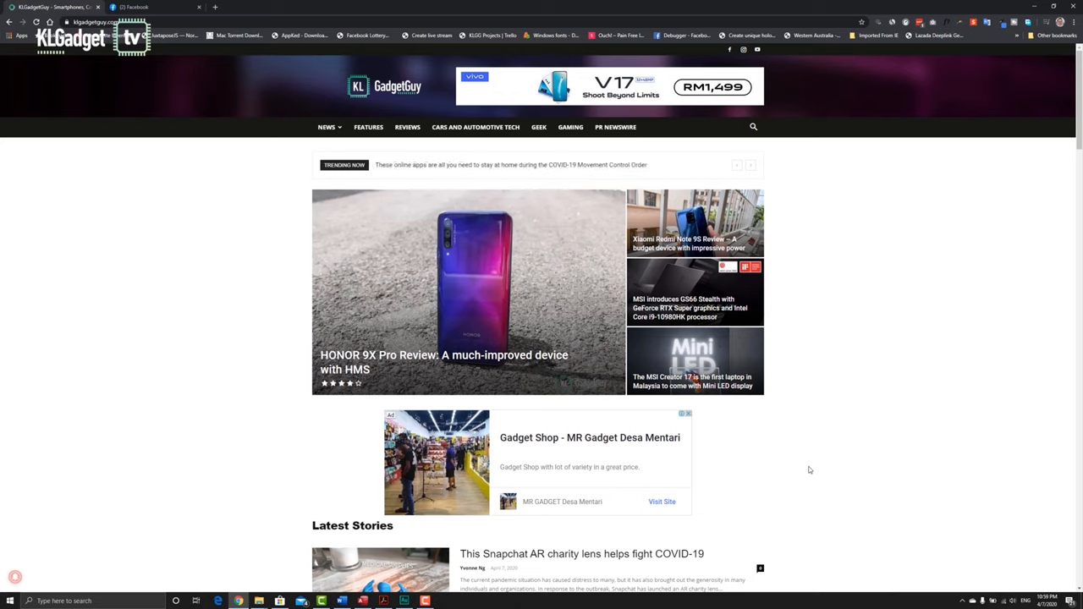
pyautogui.moveTo(722, 461)
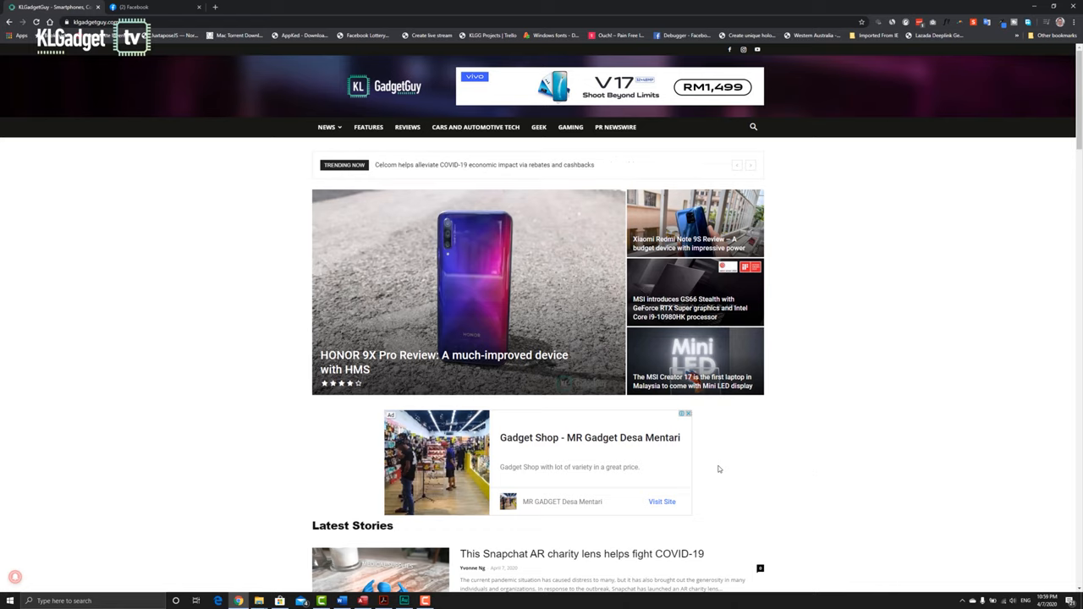
# Open Task View with Win+Tab and scroll the Timeline back to April 2.
pyautogui.press('Win+Tab')
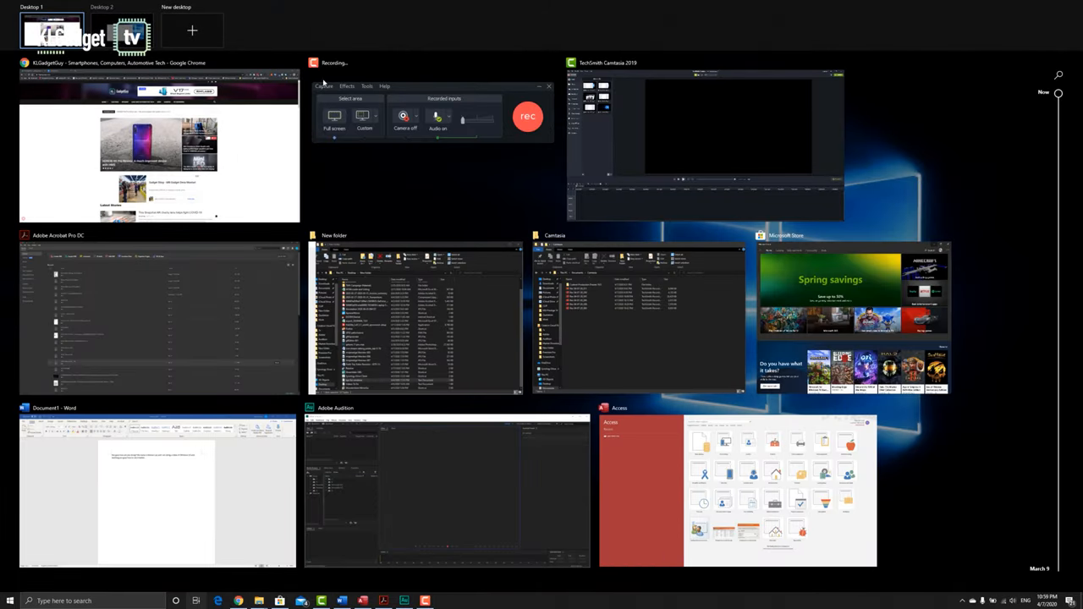
pyautogui.scroll(-3)
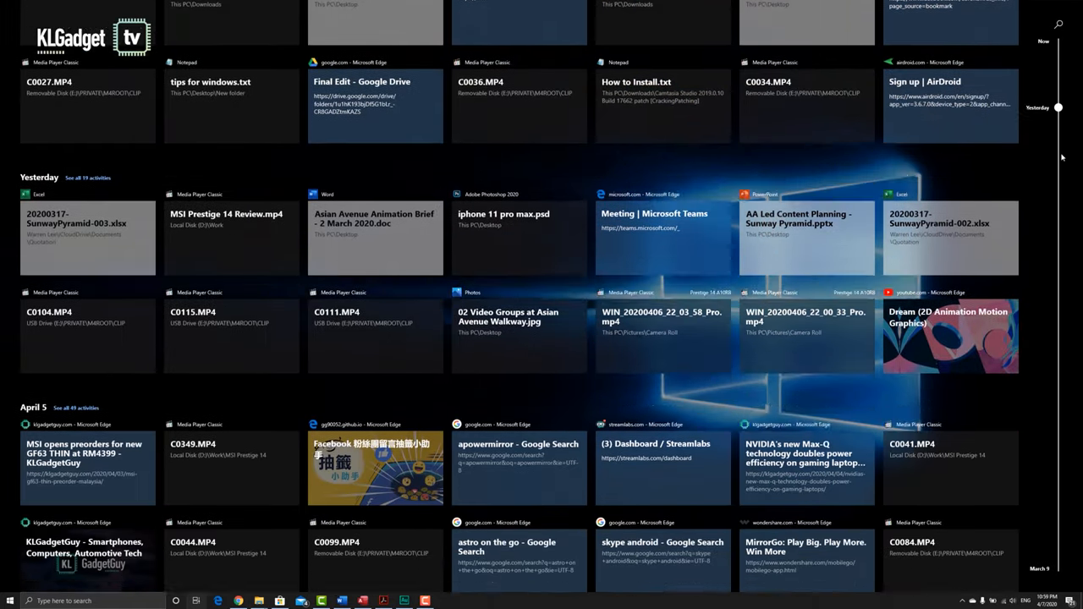
pyautogui.scroll(-3)
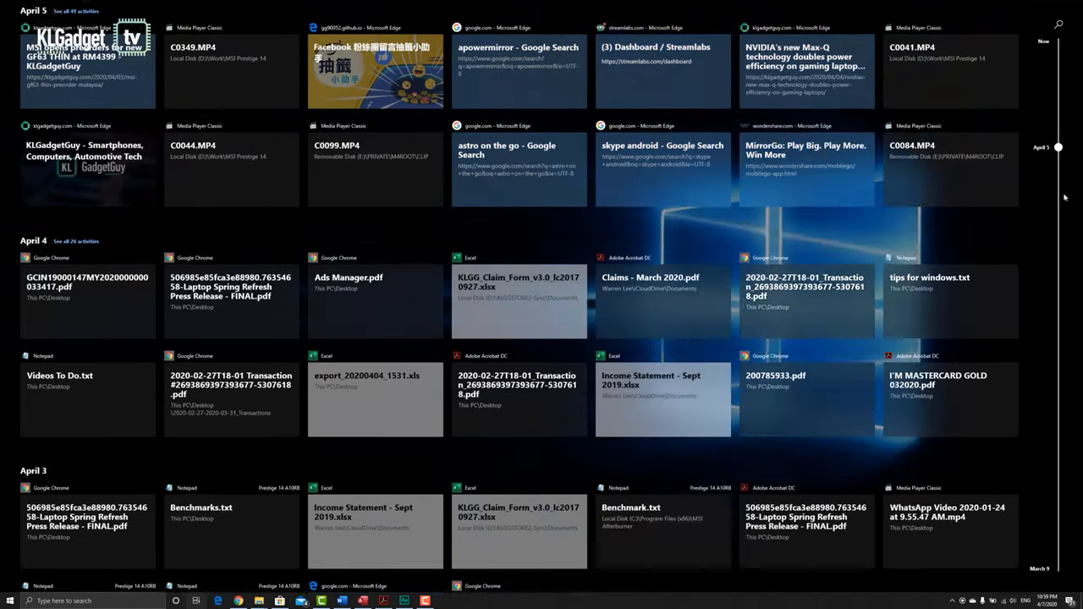
pyautogui.scroll(-3)
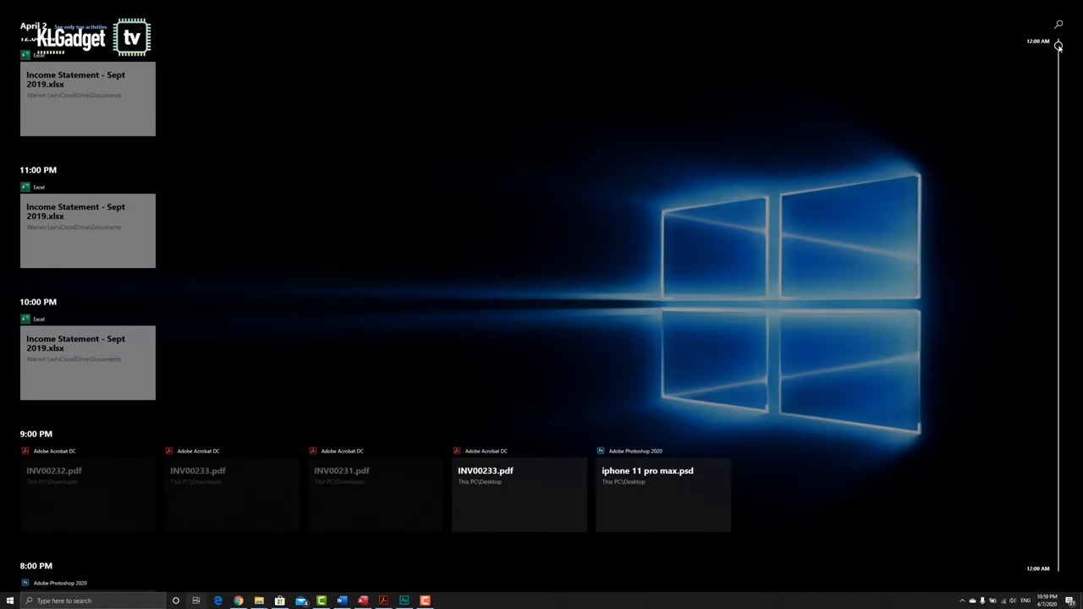
pyautogui.scroll(-3)
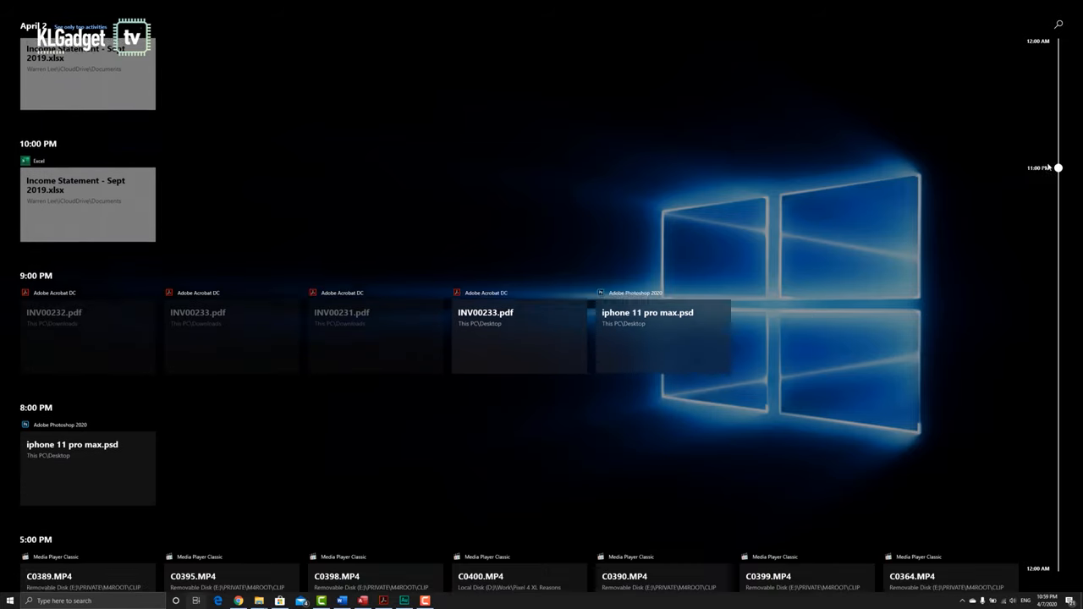
pyautogui.scroll(-3)
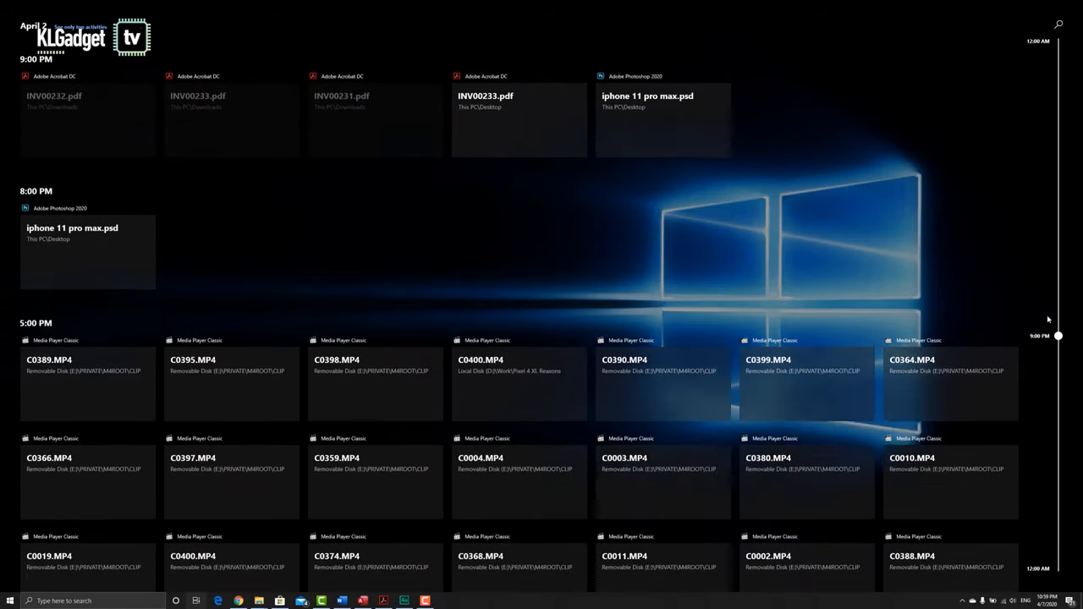
pyautogui.scroll(-3)
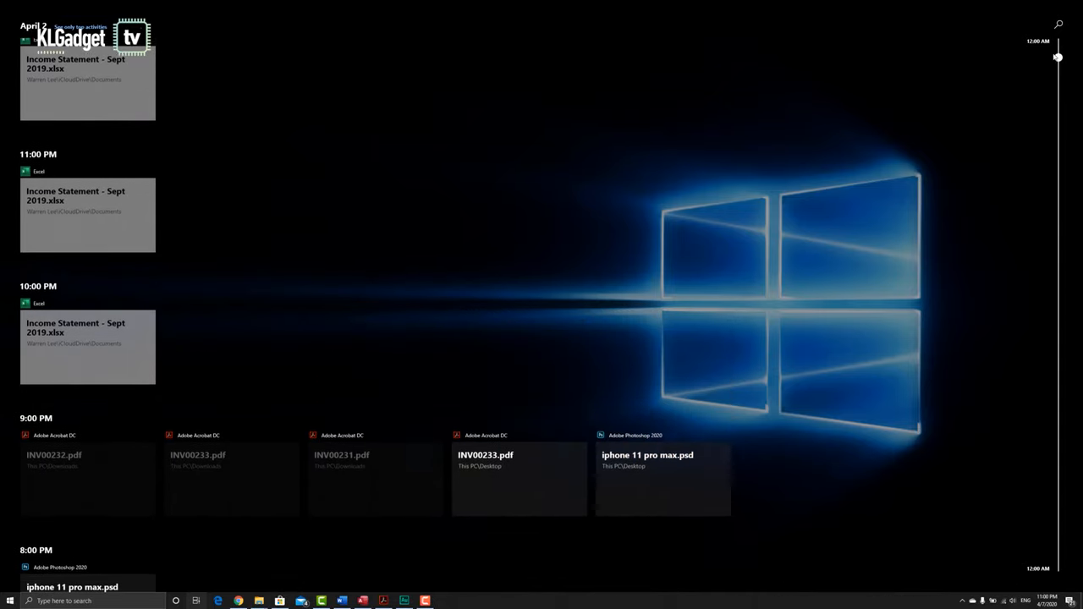
pyautogui.scroll(-3)
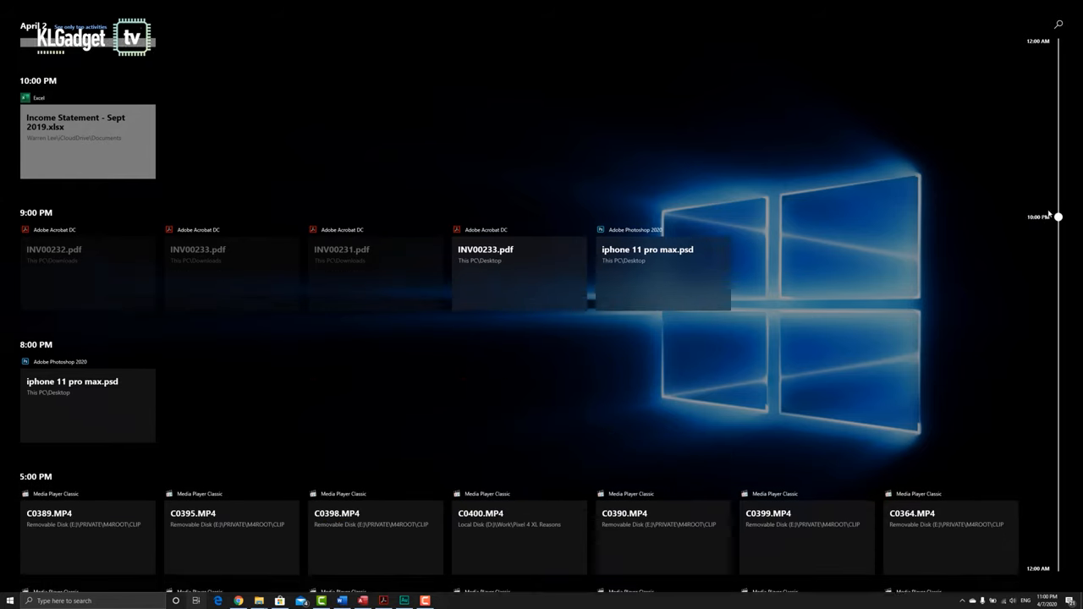
pyautogui.scroll(-3)
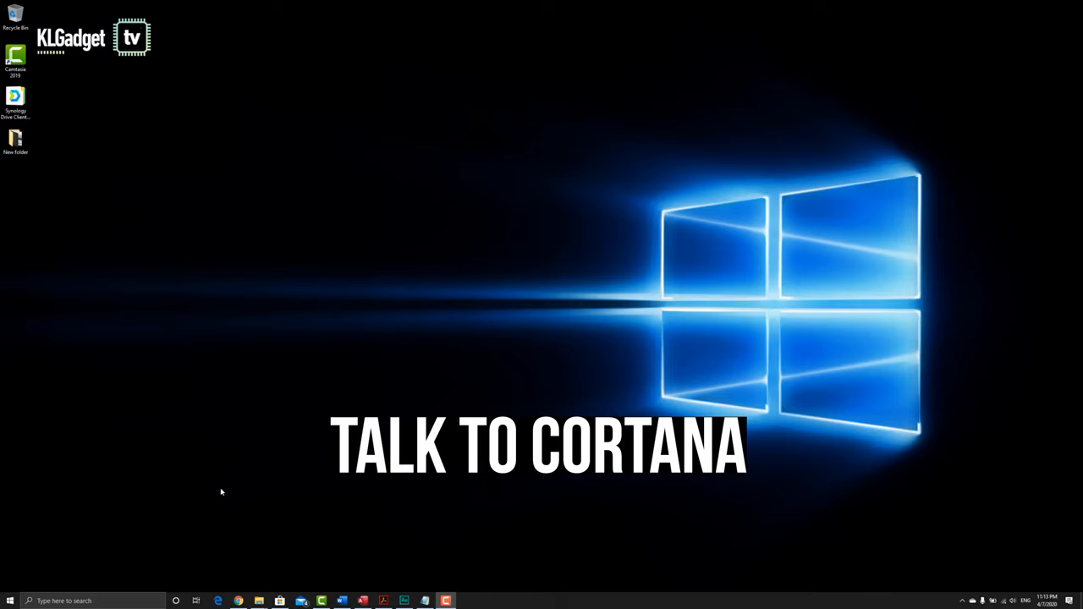
pyautogui.moveTo(176, 601)
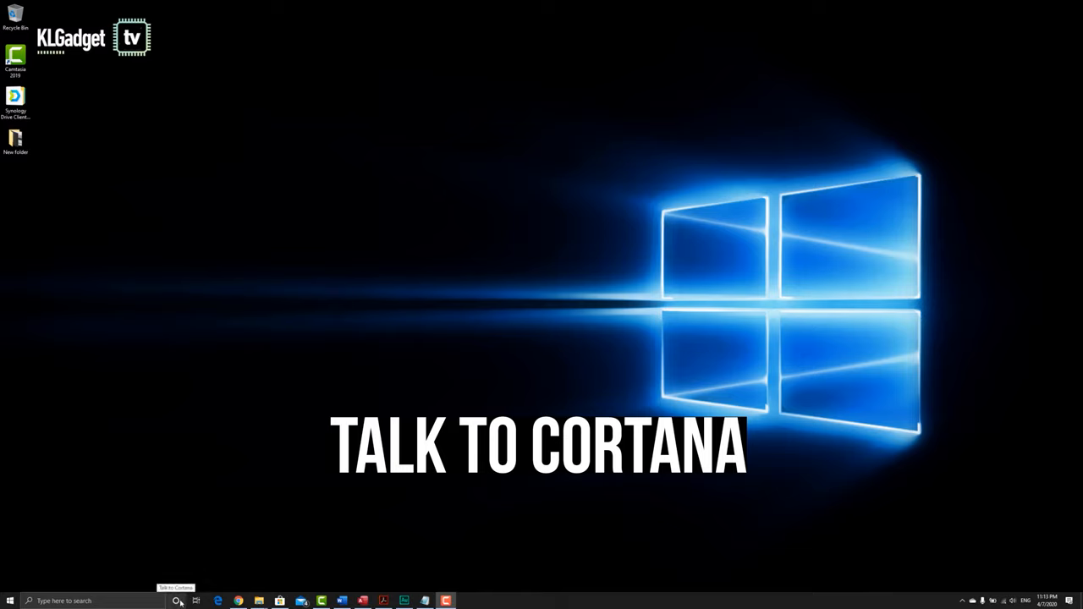
pyautogui.moveTo(545, 357)
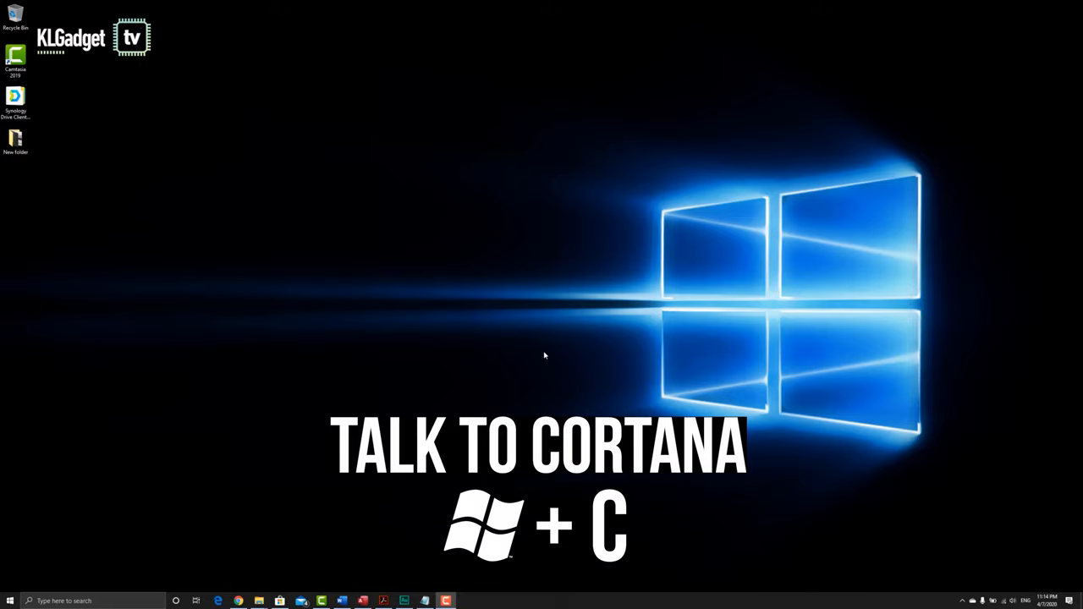
pyautogui.moveTo(515, 369)
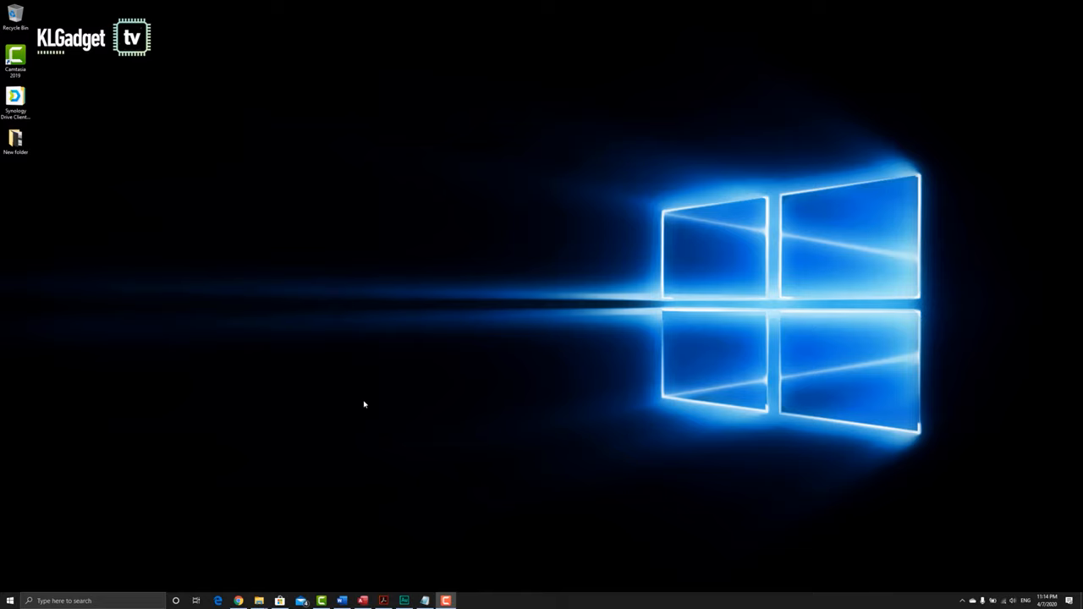
pyautogui.moveTo(419, 405)
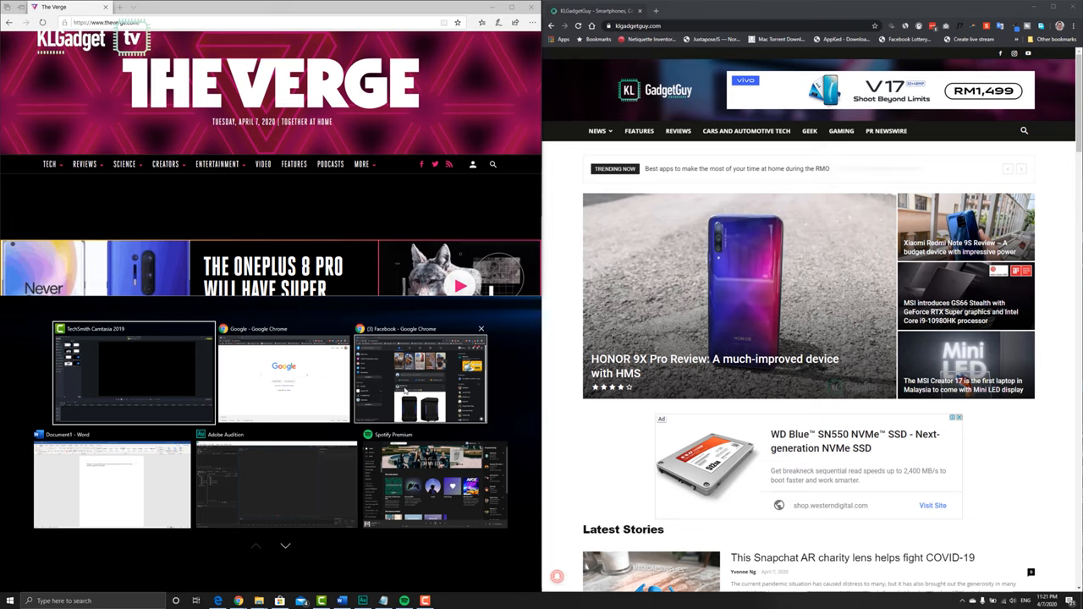
# Snap Facebook bottom-left and quarter-snap the KLGadgetGuy Chrome window bottom-right.
pyautogui.click(421, 377)
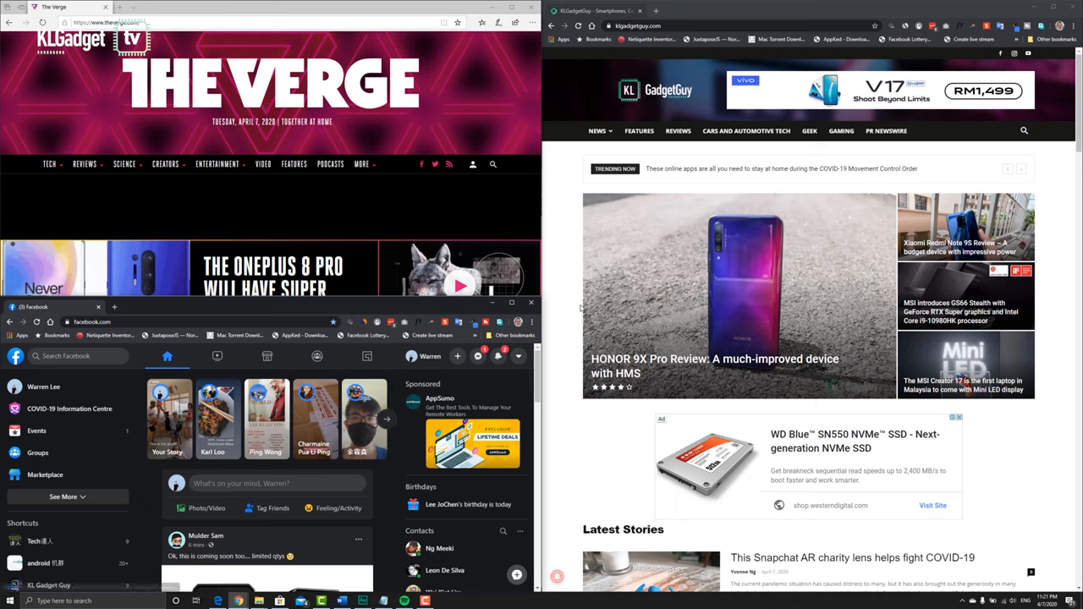
pyautogui.click(595, 131)
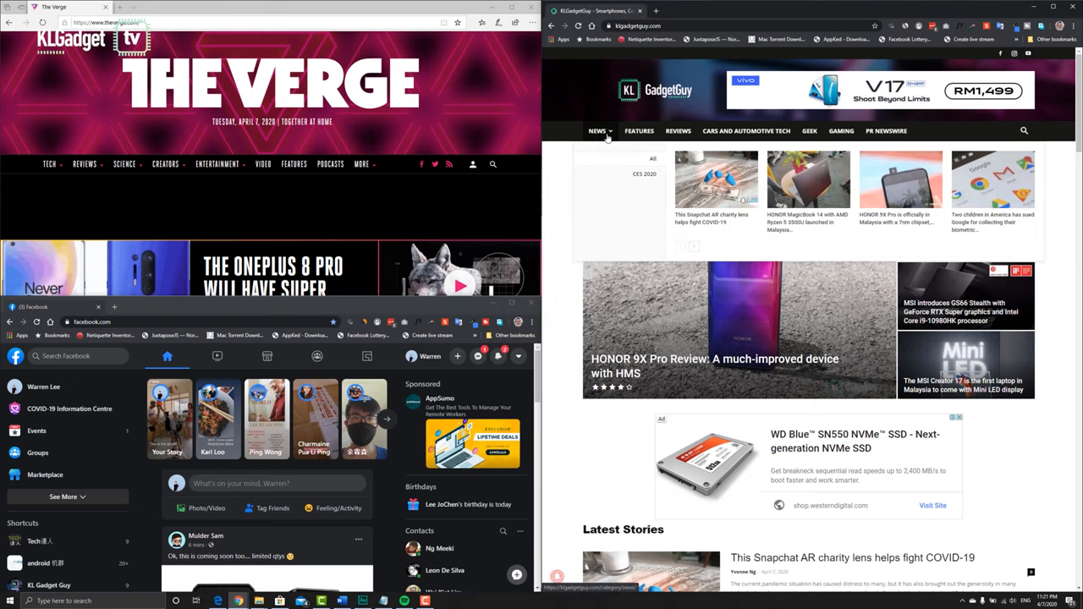
pyautogui.press('Win+Down')
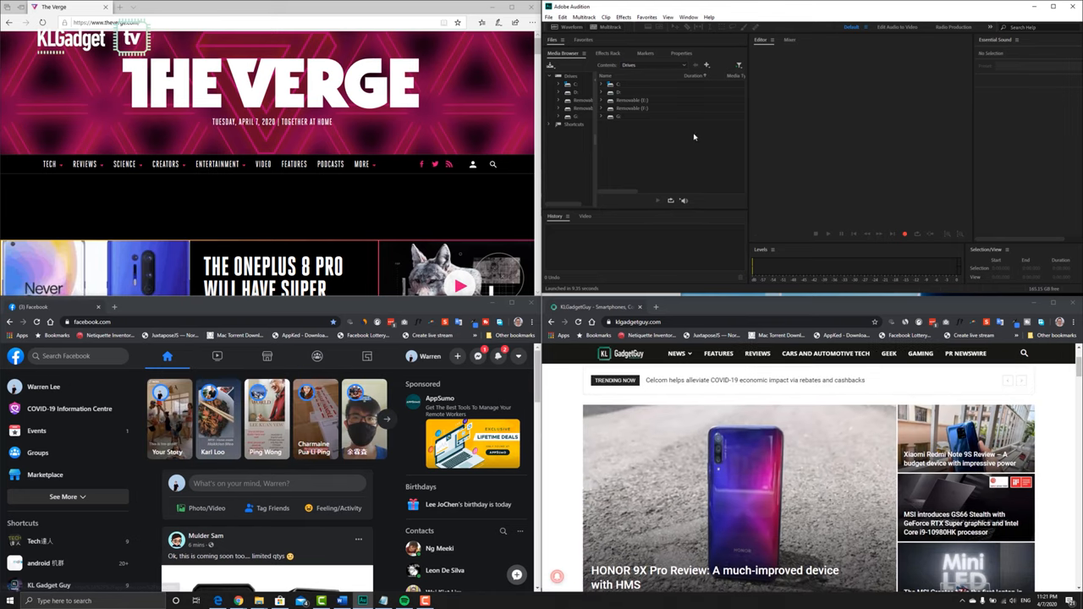
pyautogui.scroll(-3)
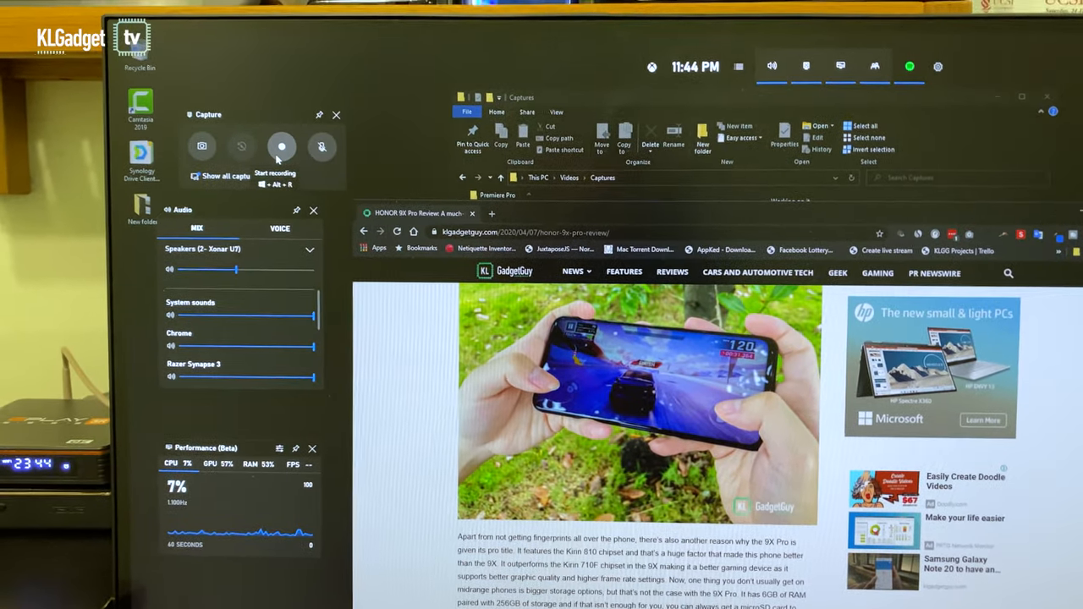
# Start and stop a Game Bar screen recording, saving it as a game clip.
pyautogui.click(283, 146)
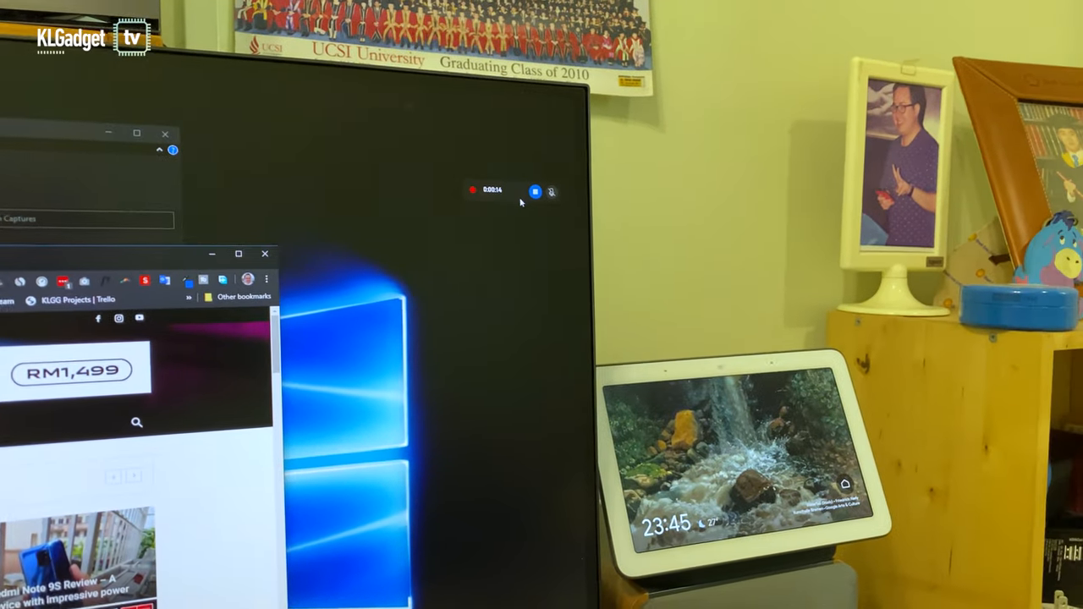
pyautogui.click(536, 192)
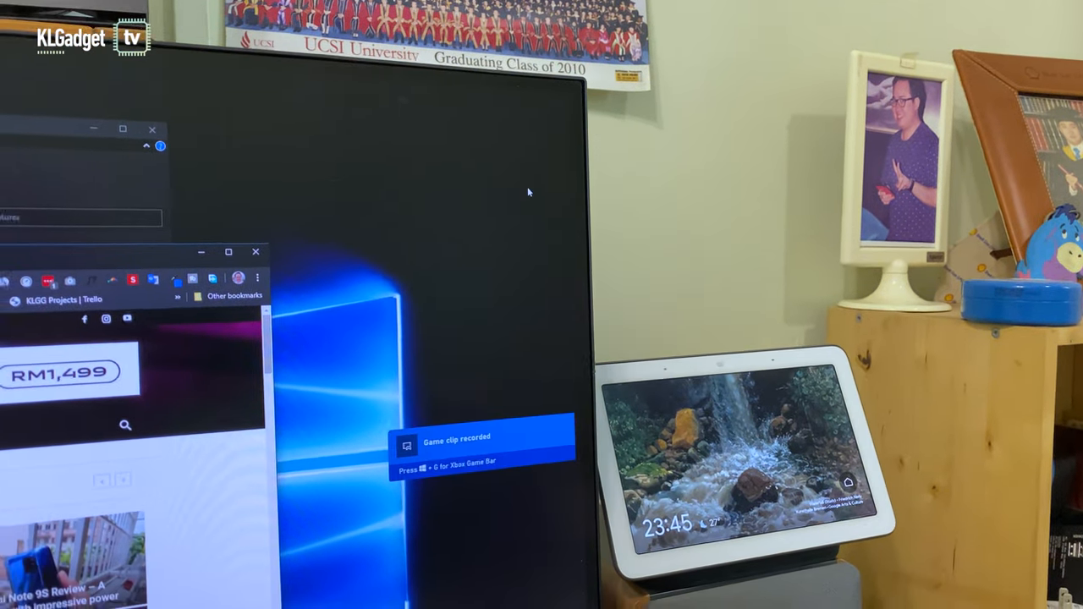